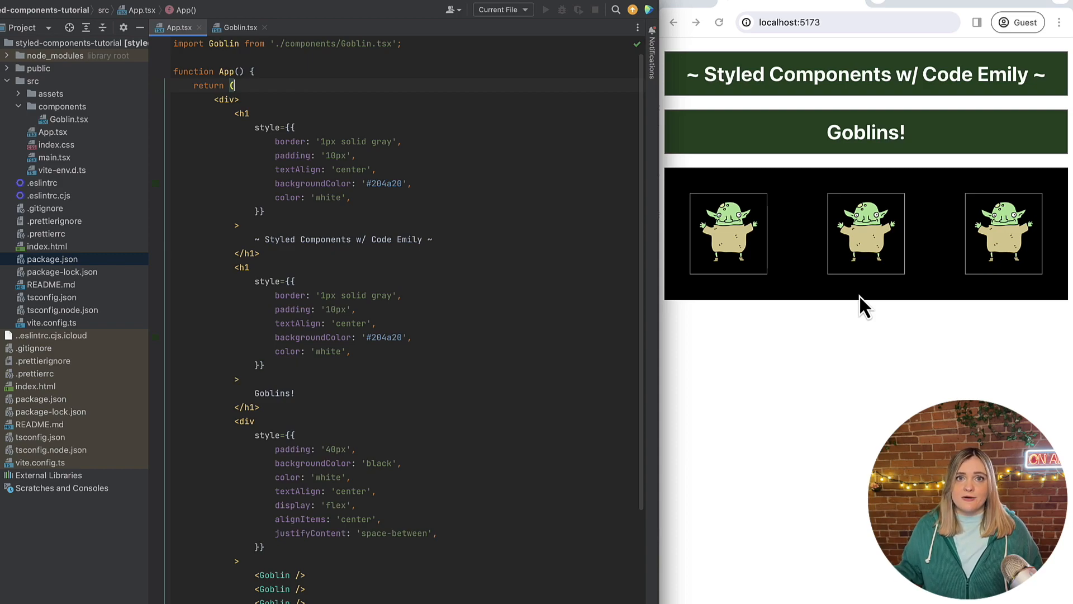
mouse_move(312, 415)
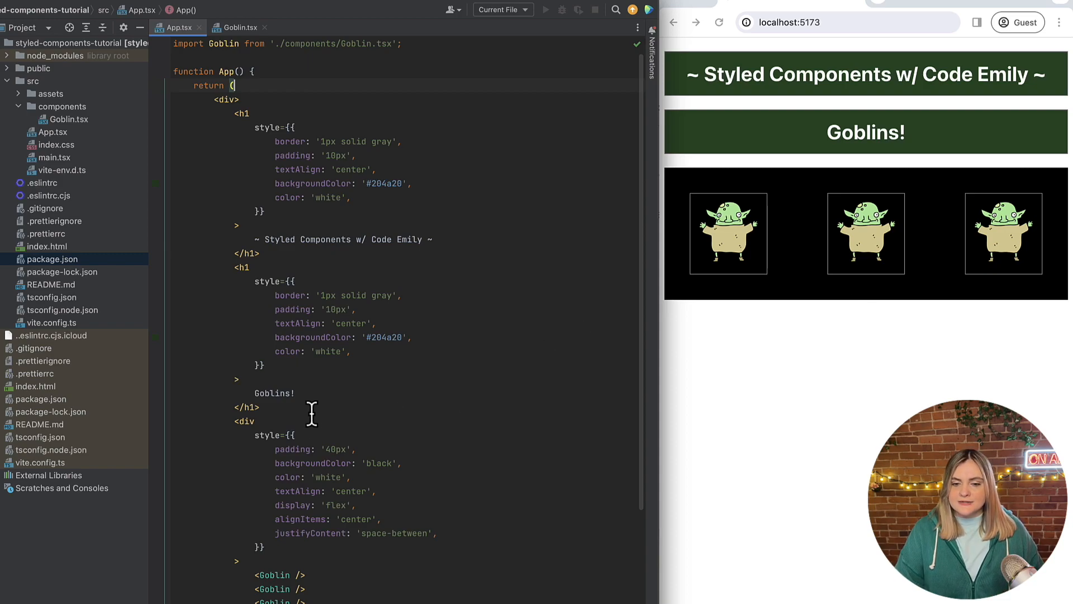
Review the inline-styled headings in App.tsx and the Goblin component, then open a terminal.
drag(236, 112, 259, 406)
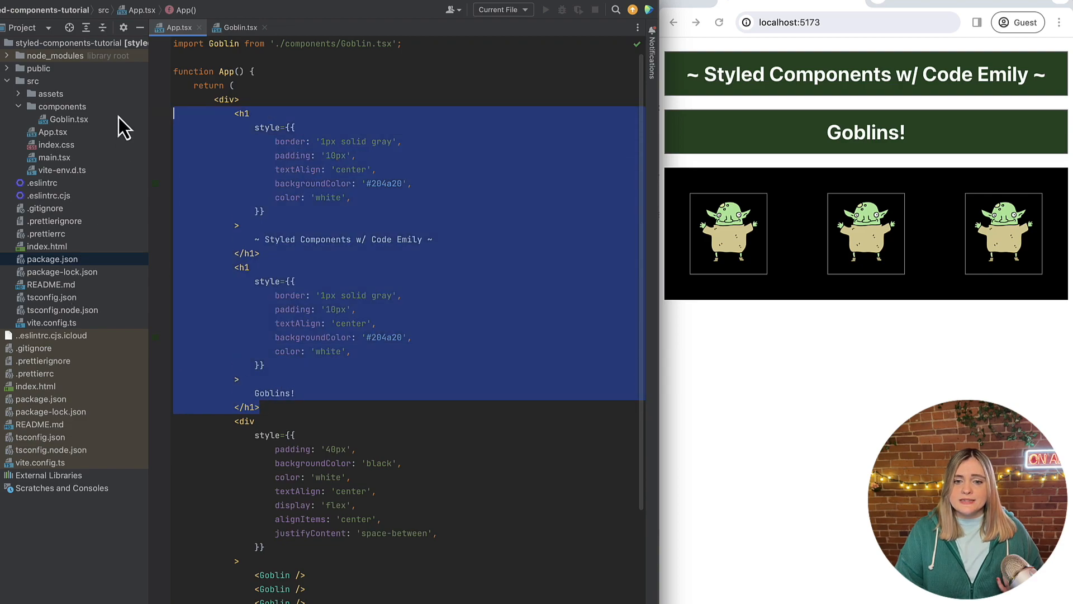
scroll(down, 3)
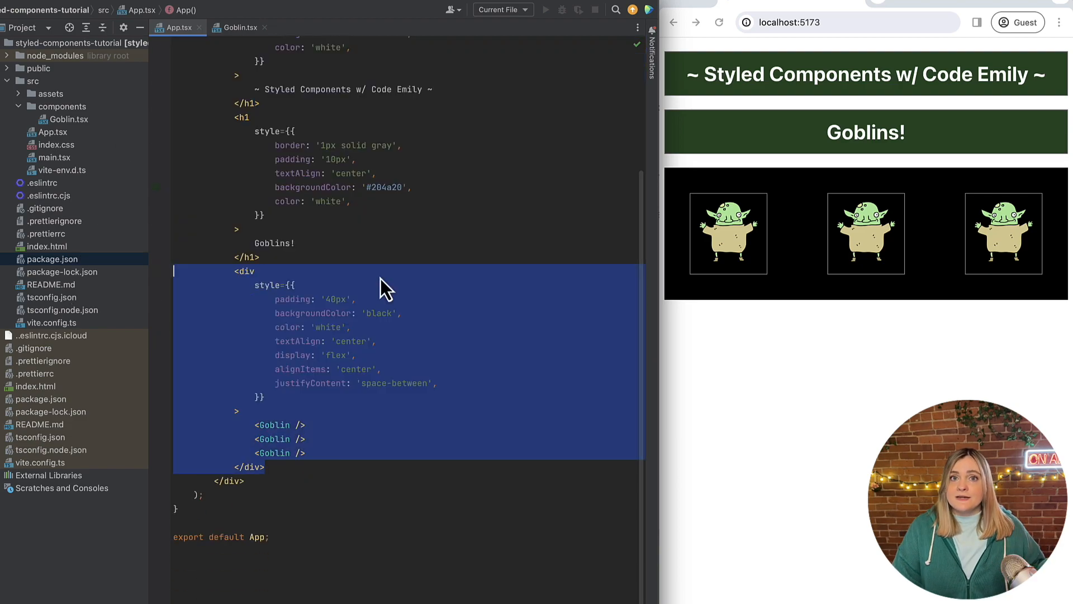
mouse_move(308, 463)
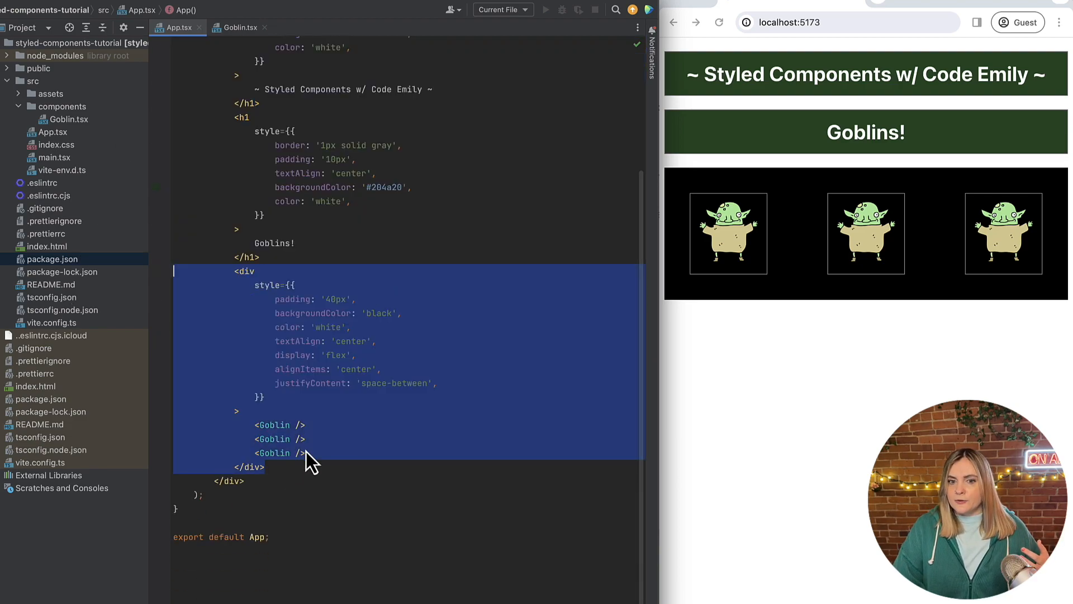
click(240, 28)
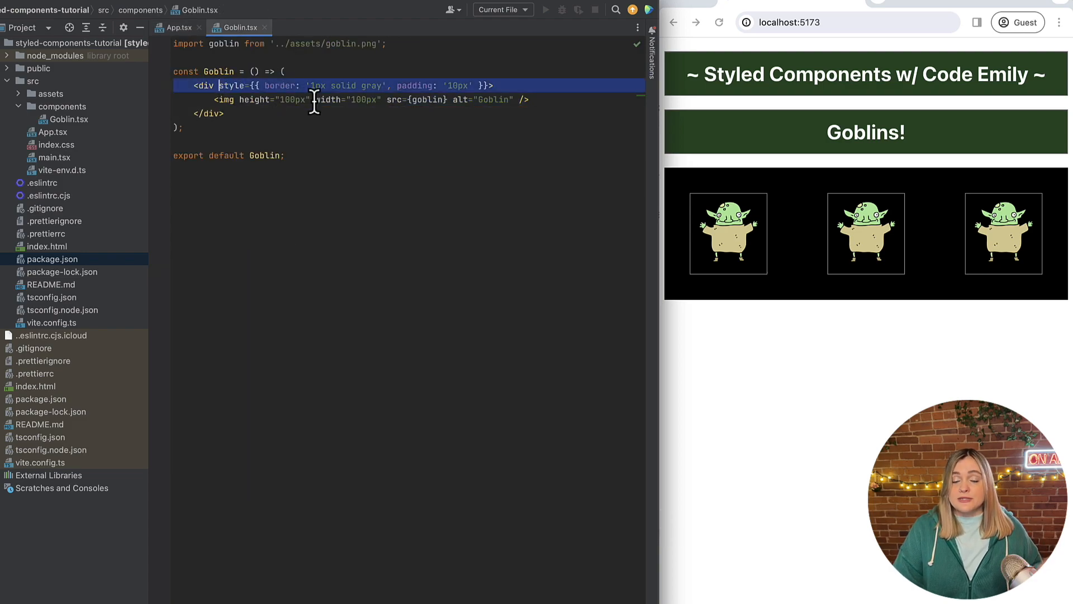
click(175, 27)
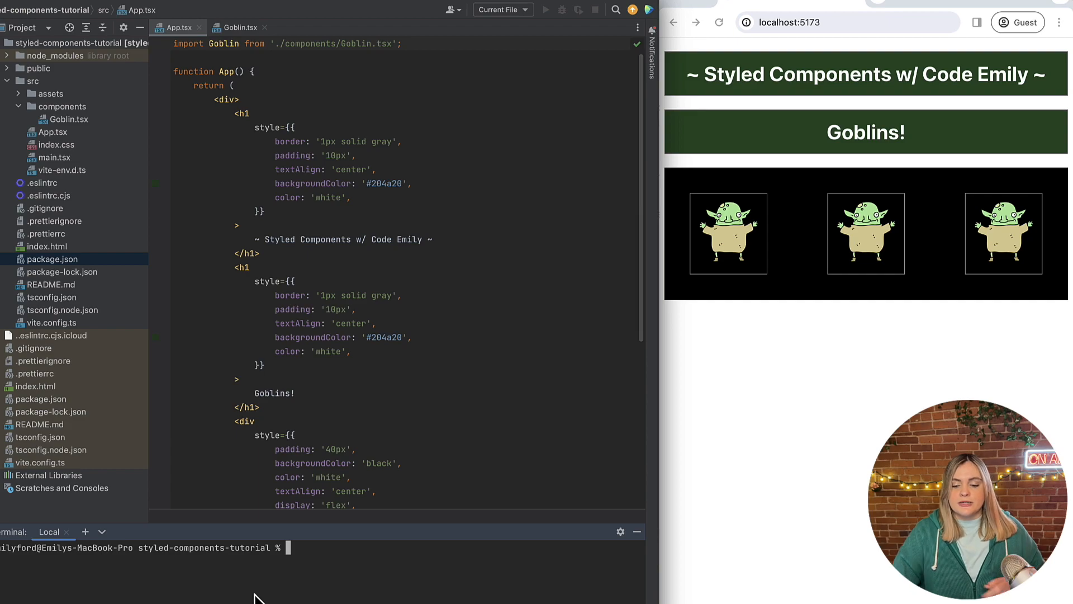
Install styled-components with npm i and confirm it under dependencies in package.json.
text(npm i)
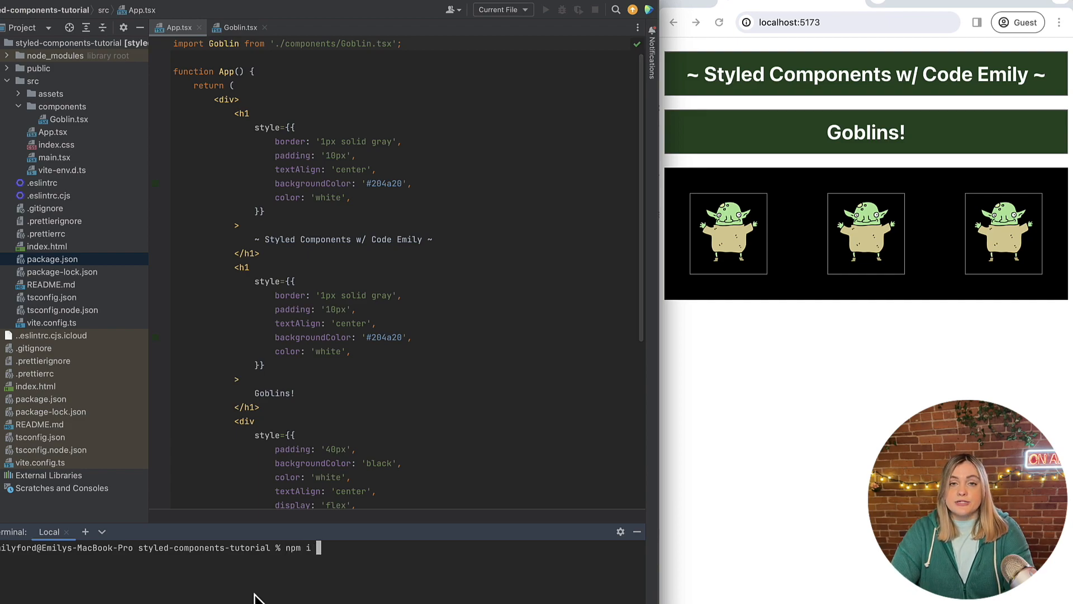
text(styled-components)
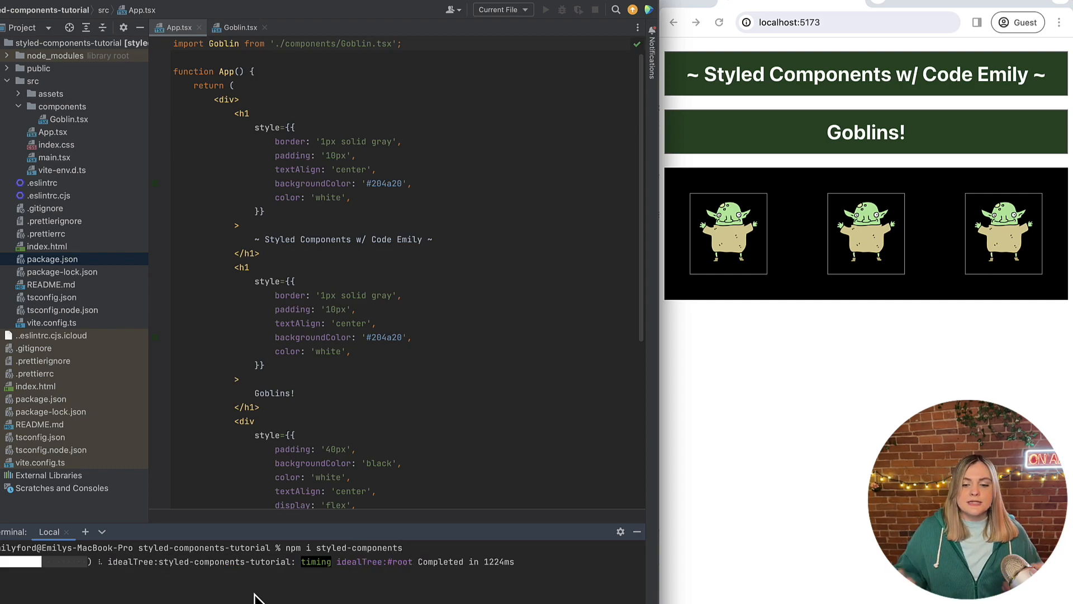
mouse_move(93, 272)
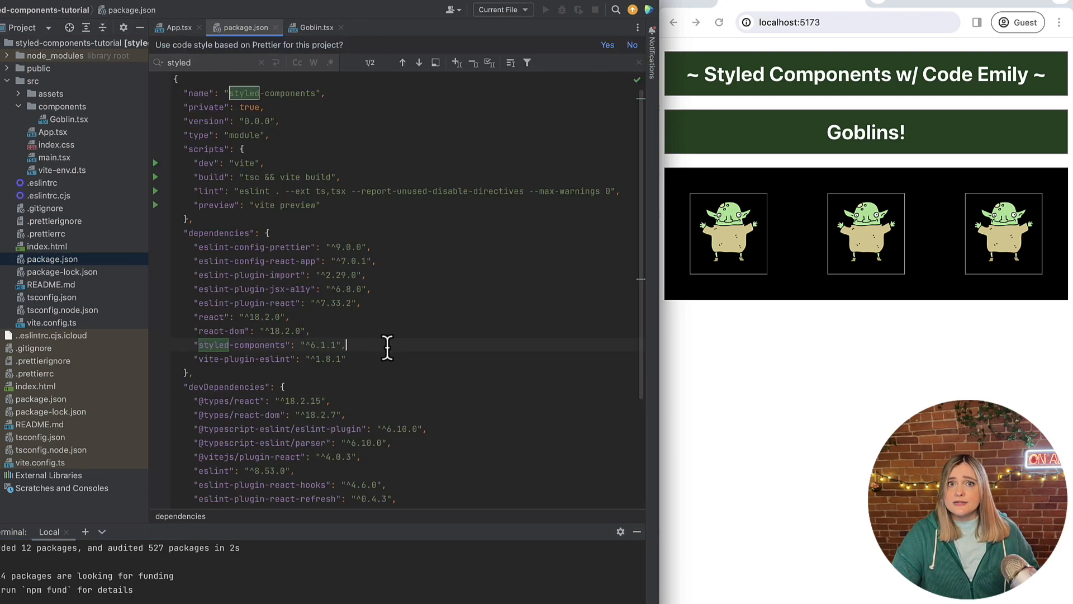
click(417, 62)
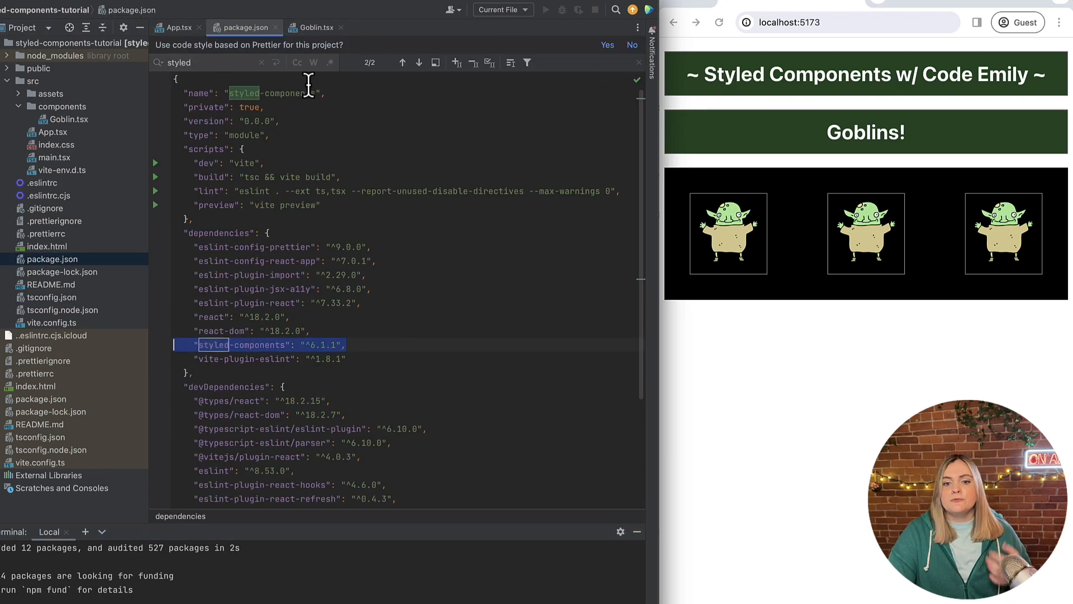
mouse_move(278, 26)
text(import sty)
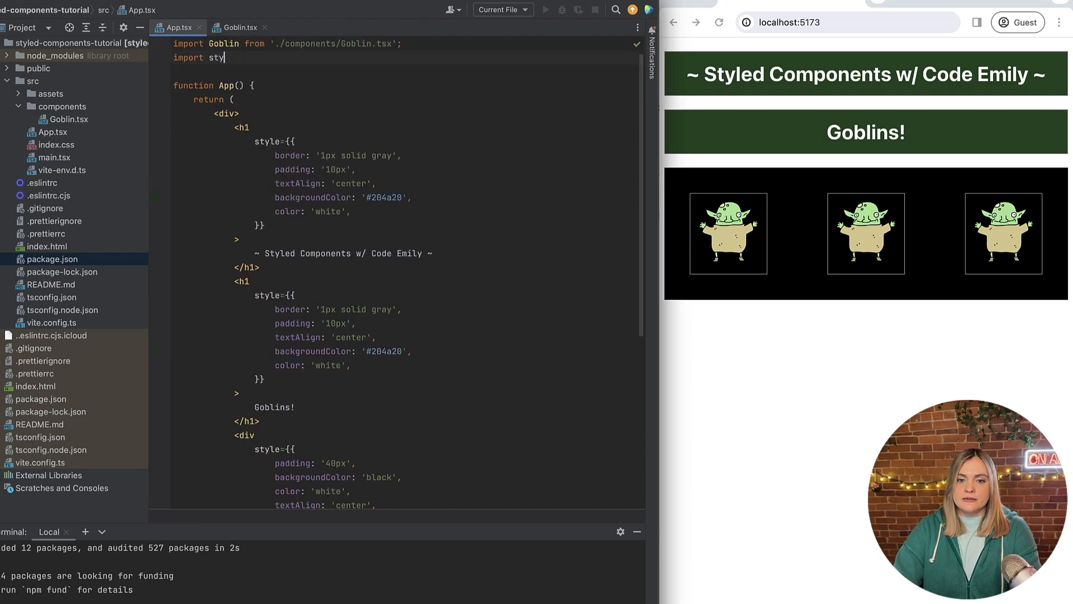
Import styled from 'styled-components' and begin the const Header = styled.h1 template literal.
text(ed from 'styled-components';)
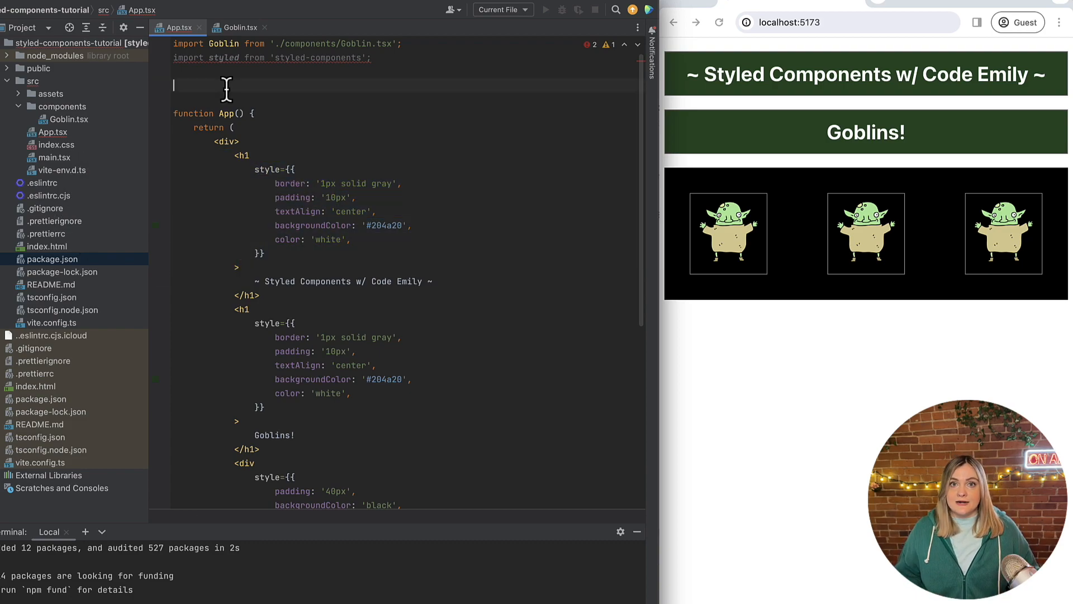
mouse_move(355, 231)
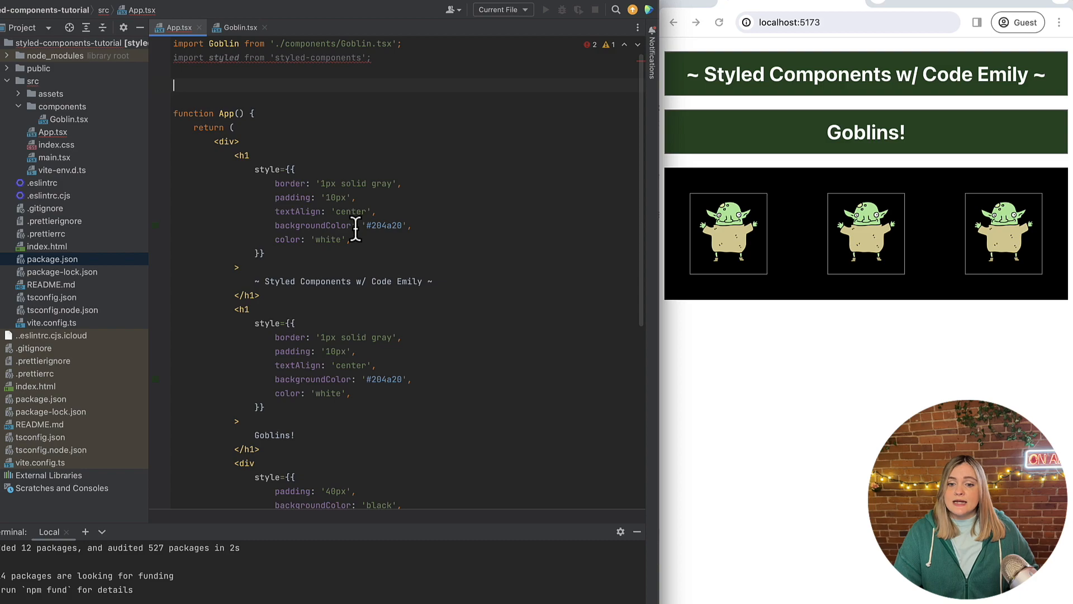
drag(274, 183, 353, 238)
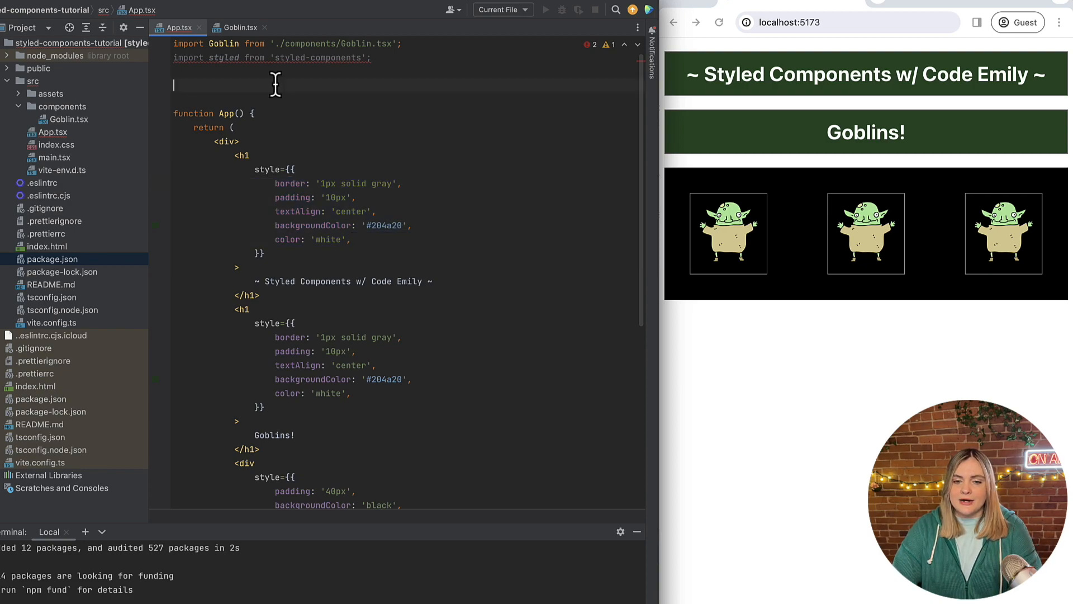
text(const Header =)
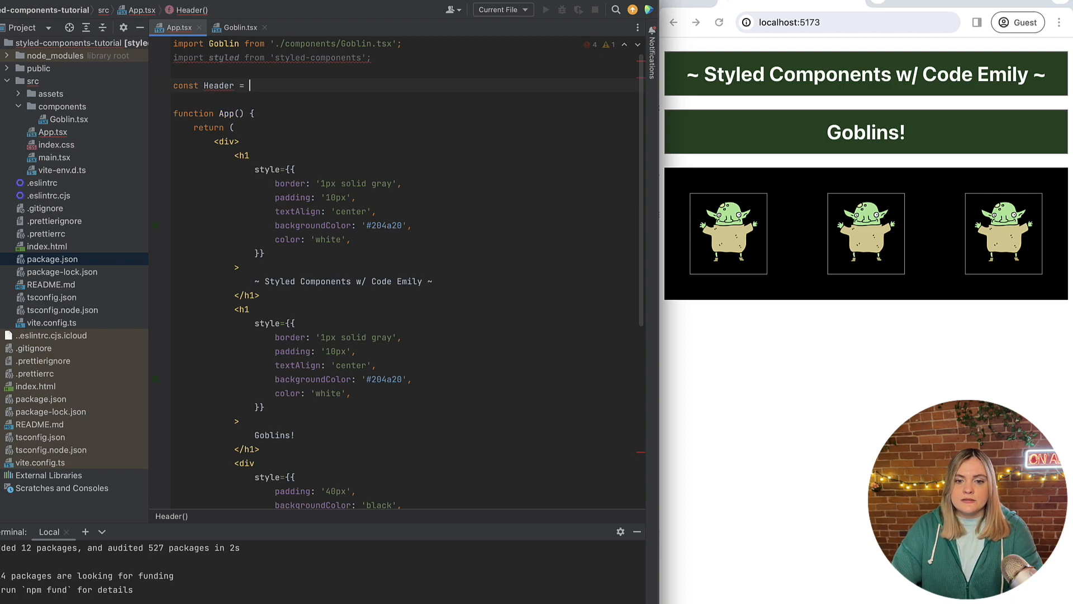
text(styled)
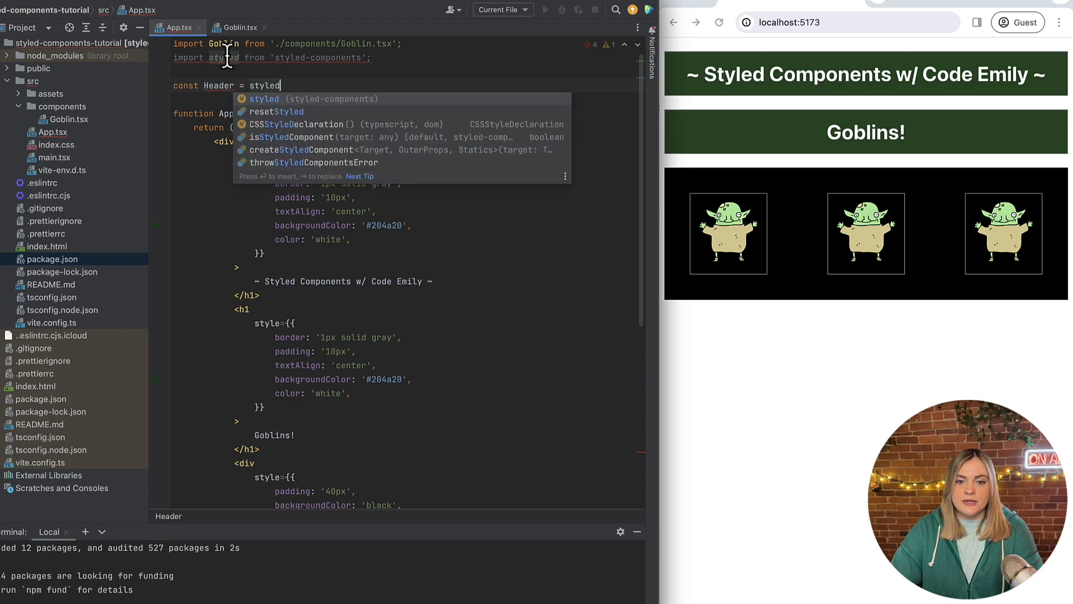
key(Escape)
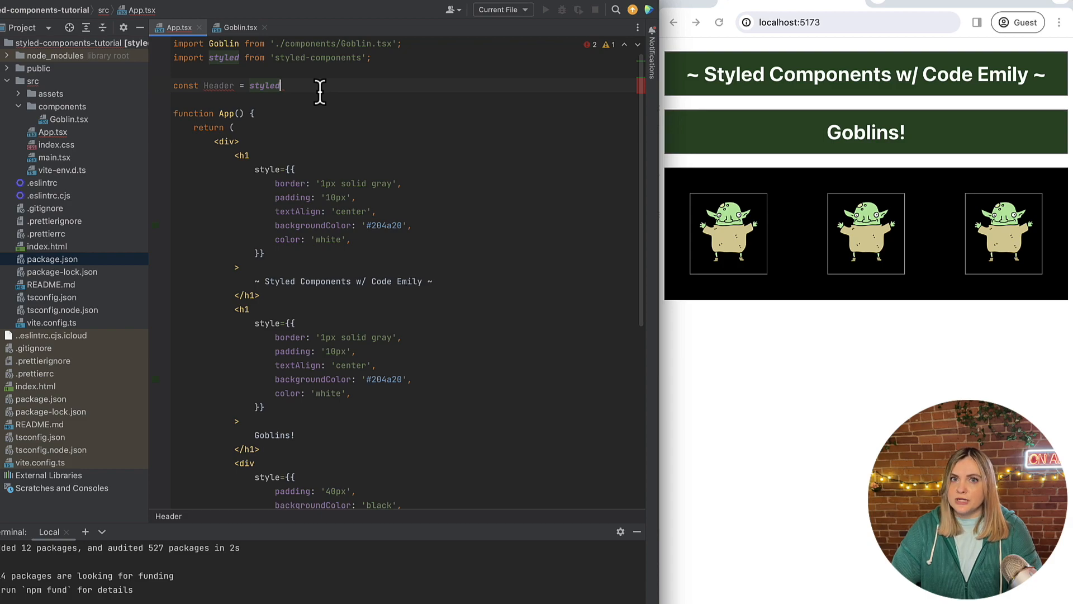
text(.)
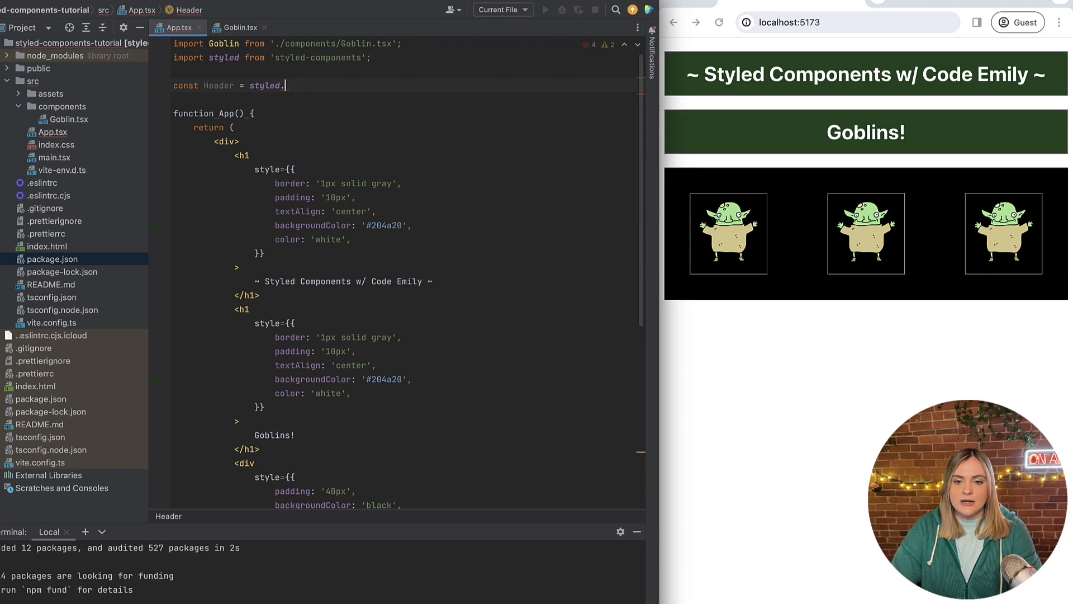
text(h)
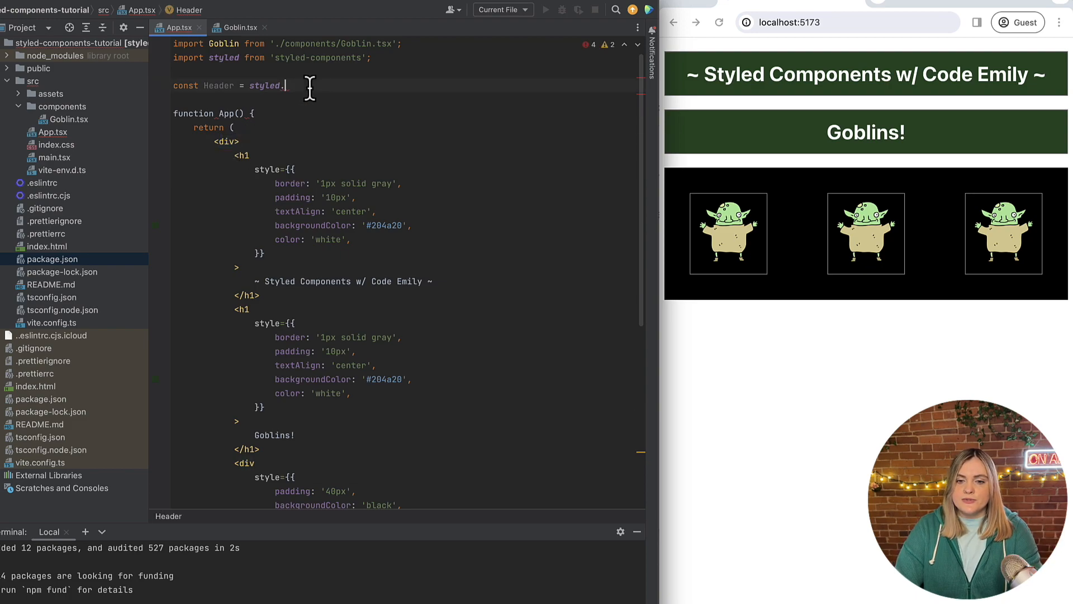
text(h1)
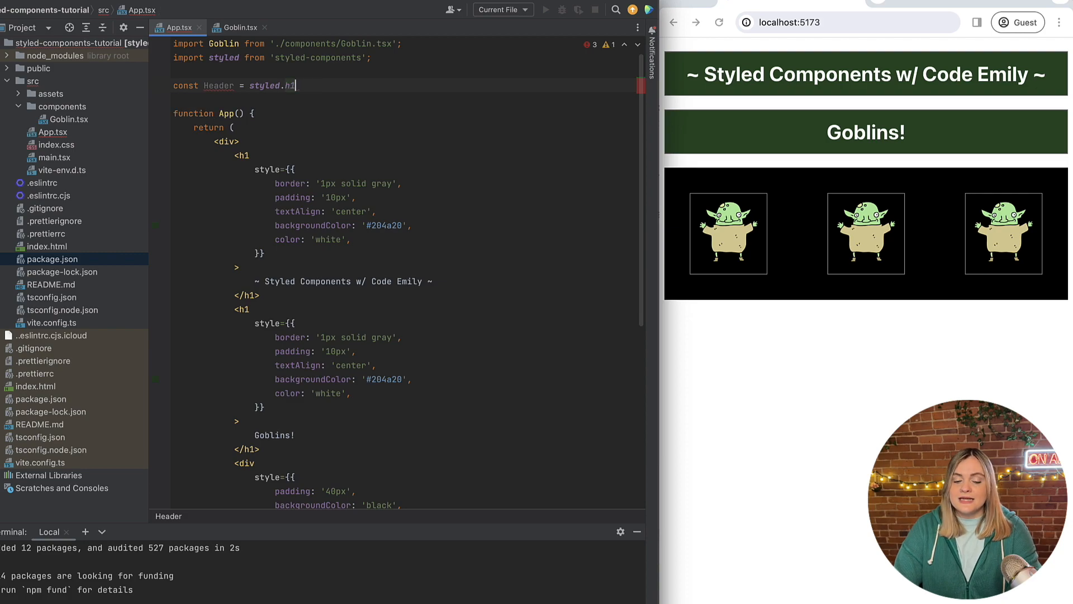
text(`)
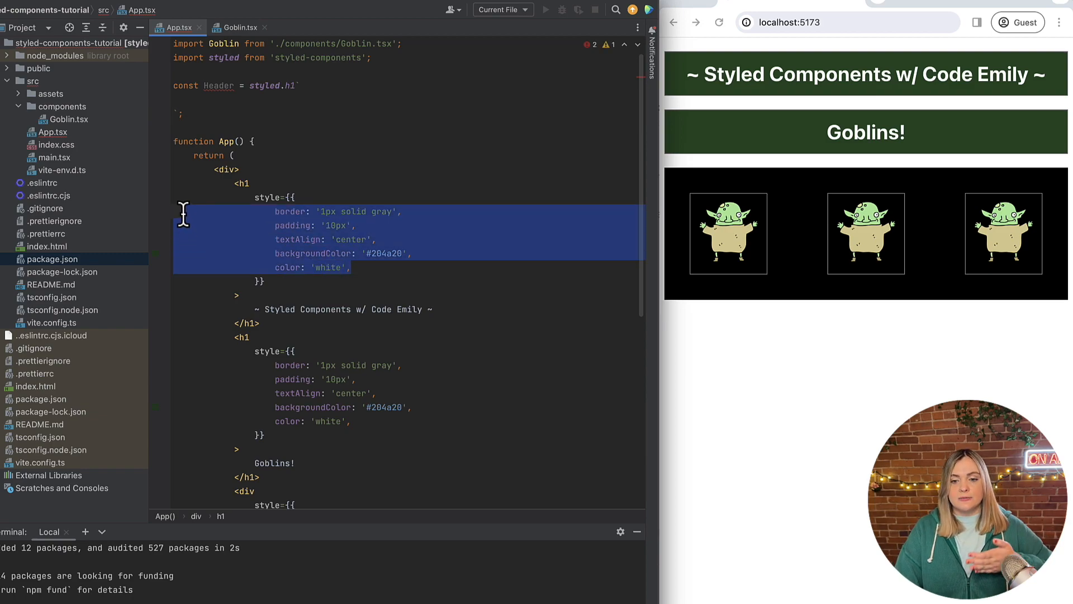
mouse_move(193, 226)
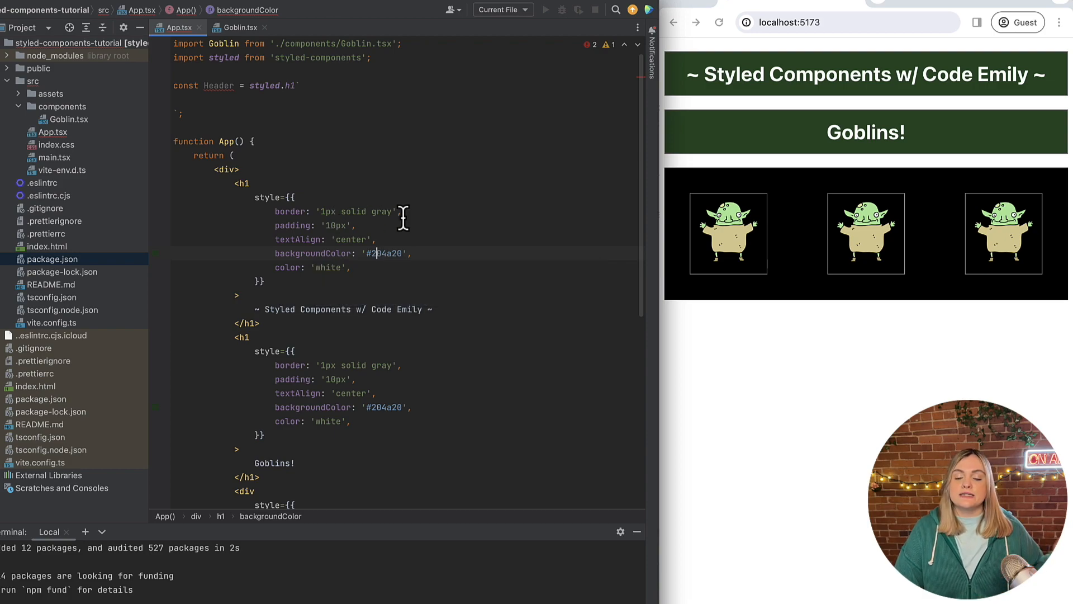
mouse_move(371, 277)
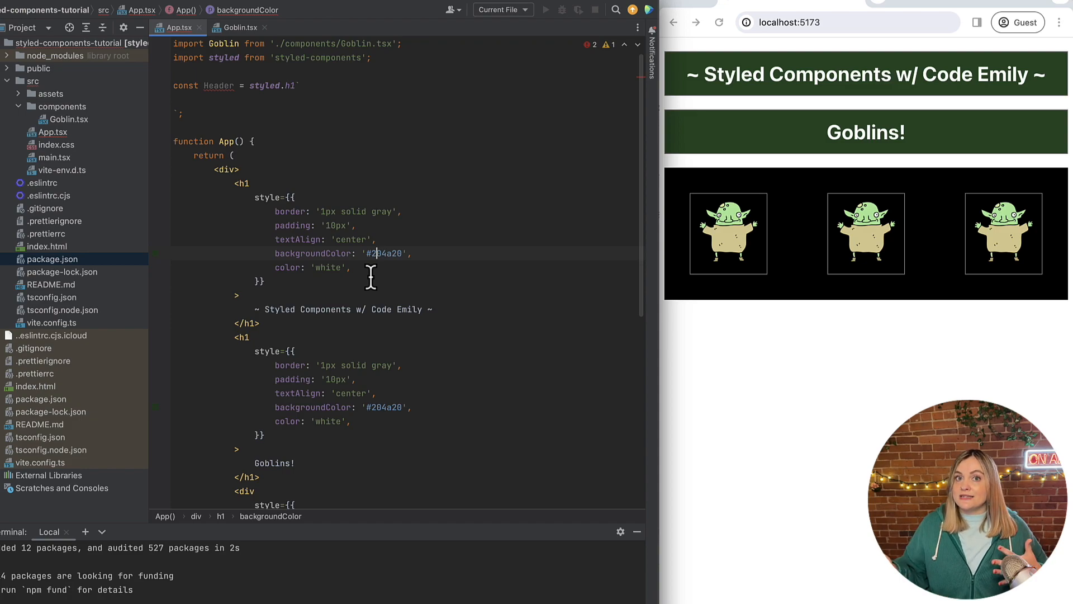
Convert Header's pasted inline styles into CSS: border, padding, text-align, background-color, color.
double_click(298, 239)
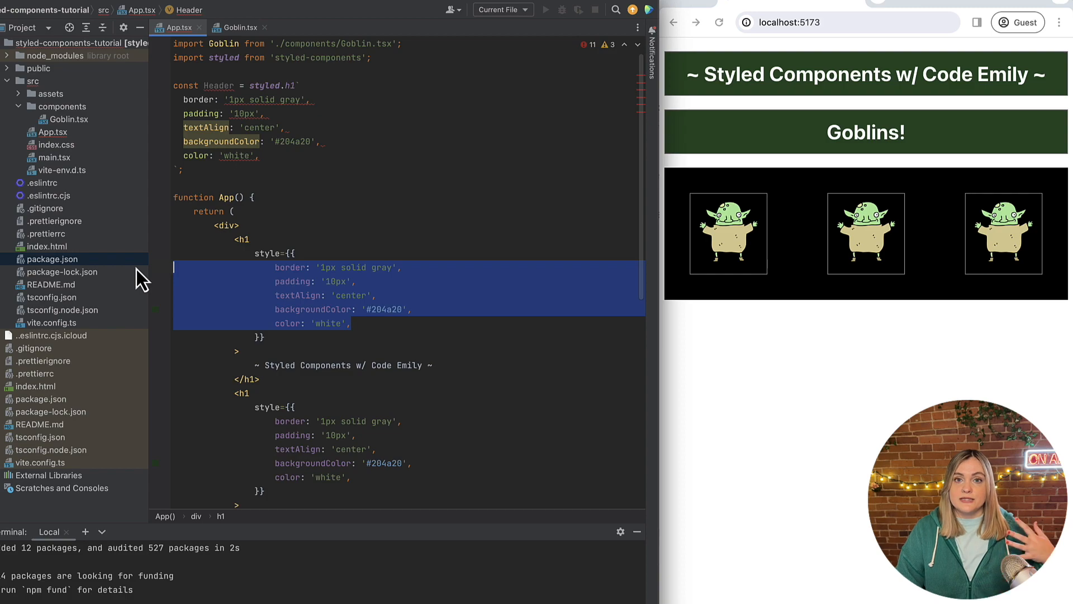
mouse_move(290, 160)
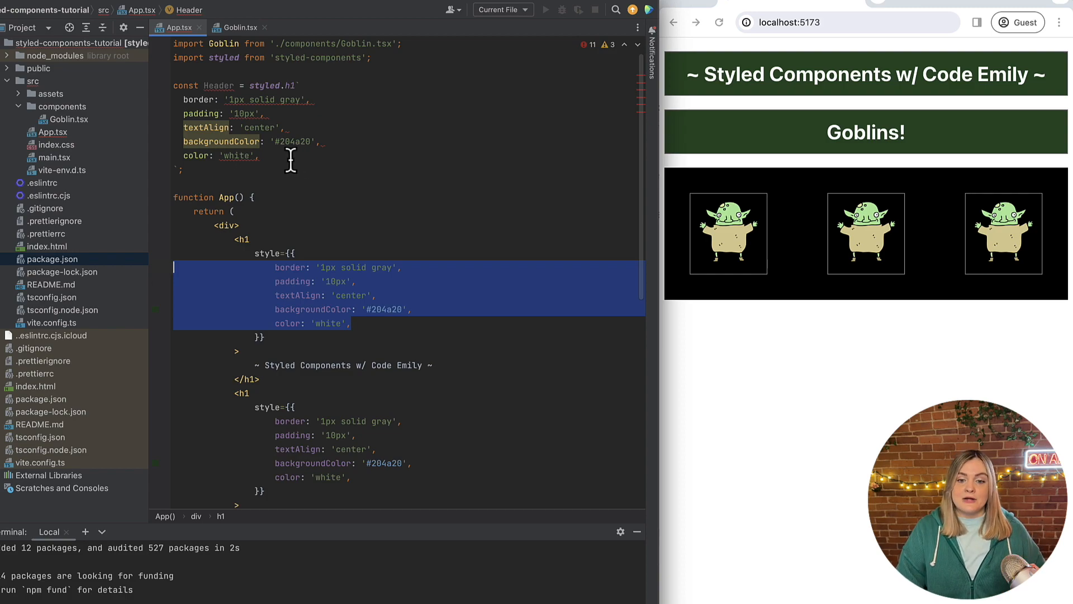
click(301, 85)
text(;)
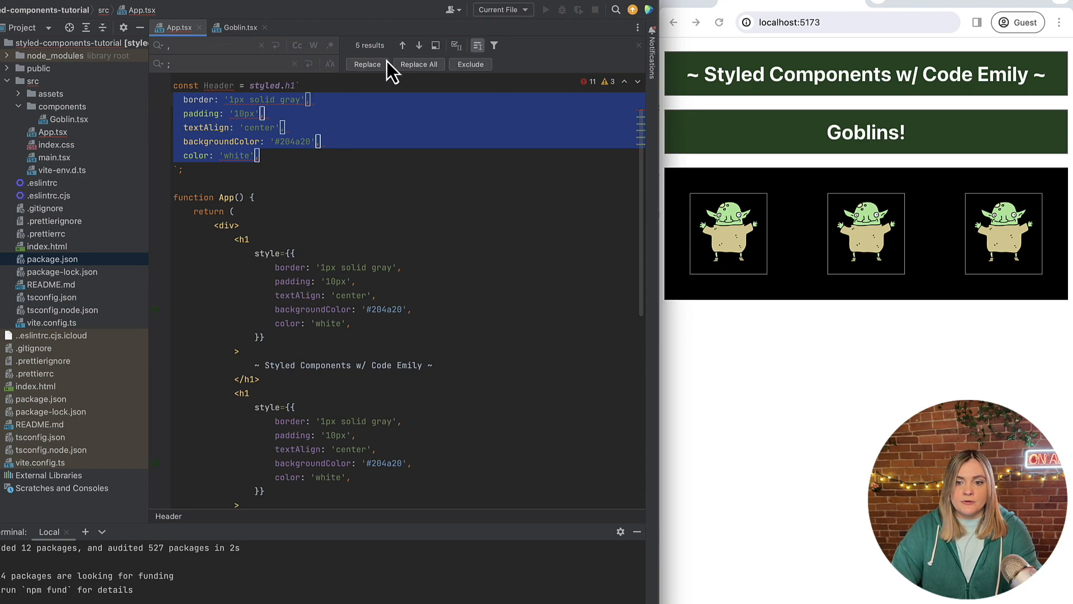
click(419, 63)
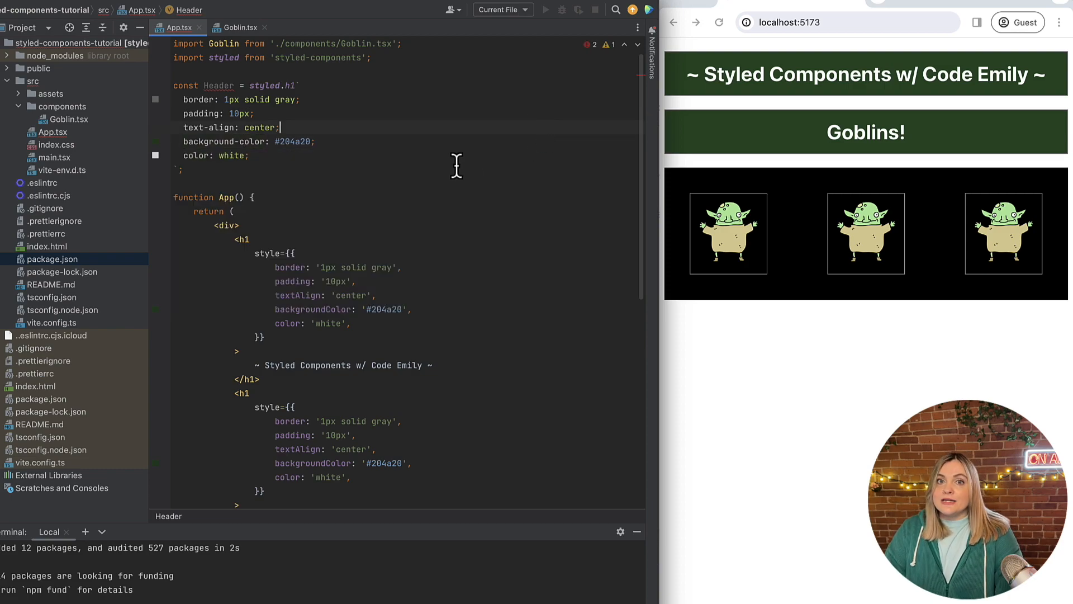
Replace the title and 'Goblins!' inline-styled h1 blocks with <Header> elements.
drag(235, 238, 236, 351)
text(<)
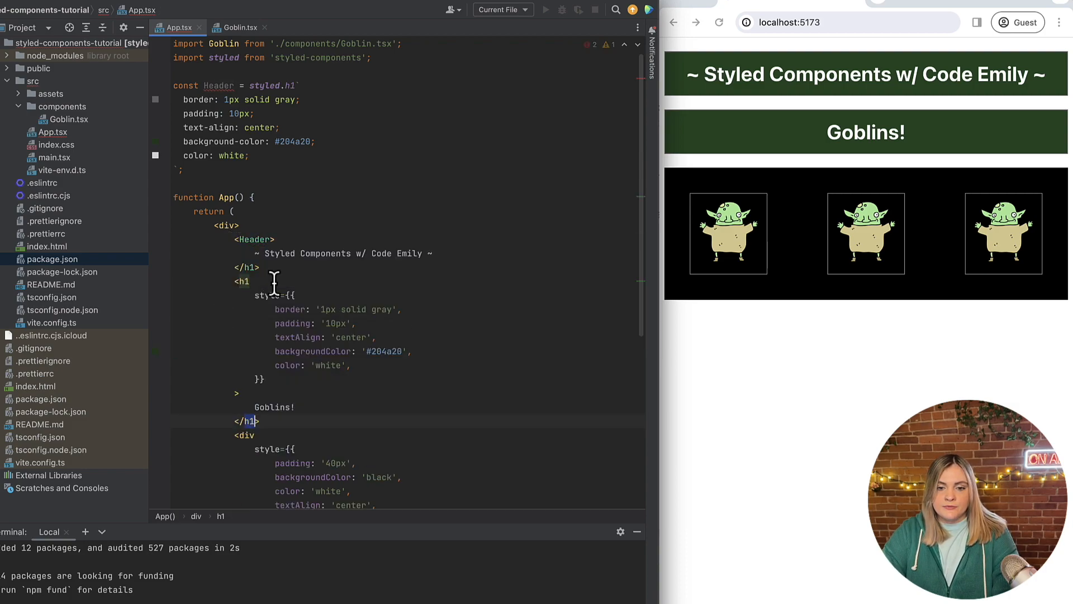
text(Header>~ Styled Components w/ Code Emily ~)
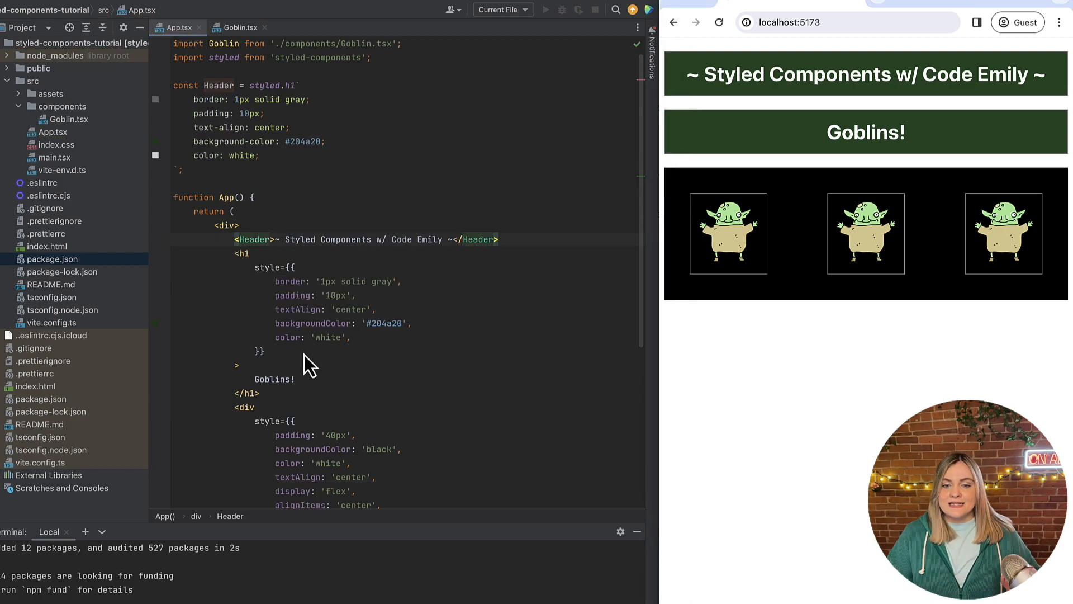
drag(296, 267, 265, 351)
text(<Header>Goblins!</Header>)
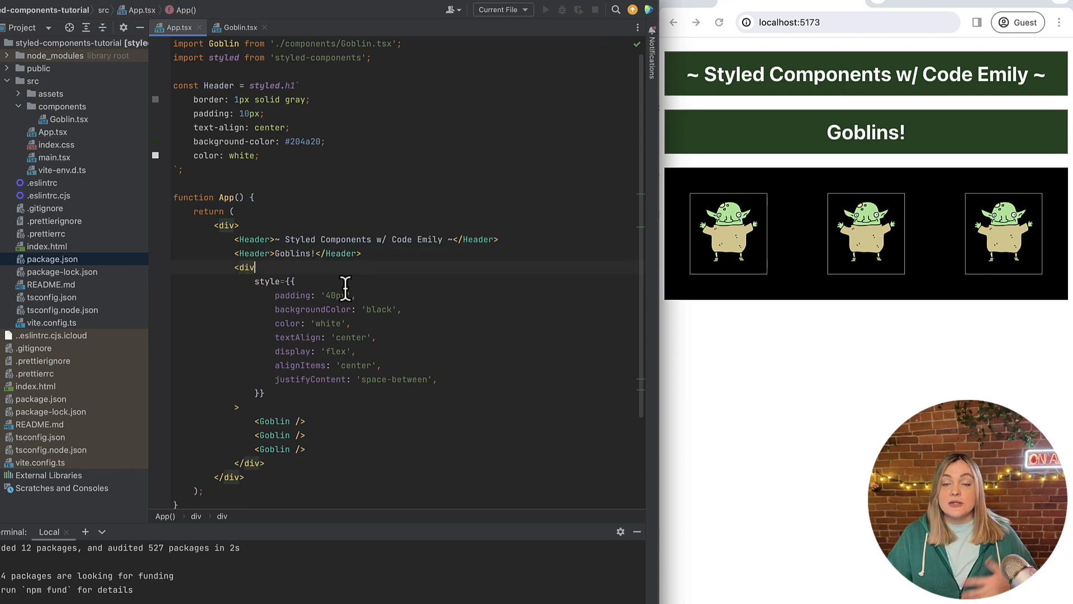
mouse_move(348, 285)
text(const)
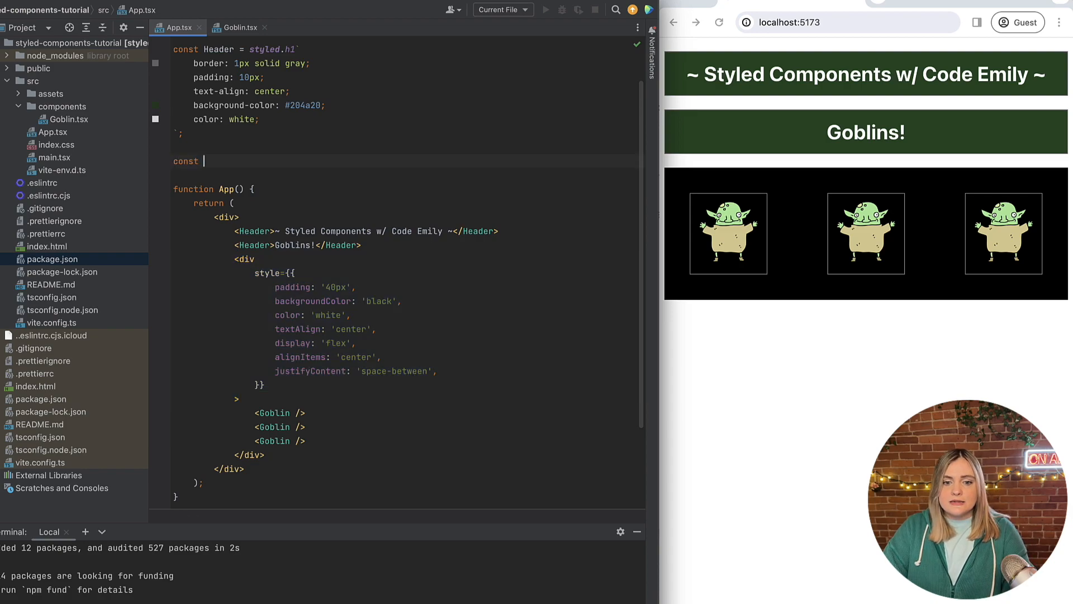
Declare const GoblinWrapper = styled.div as a template literal.
text(GoblinWrapper)
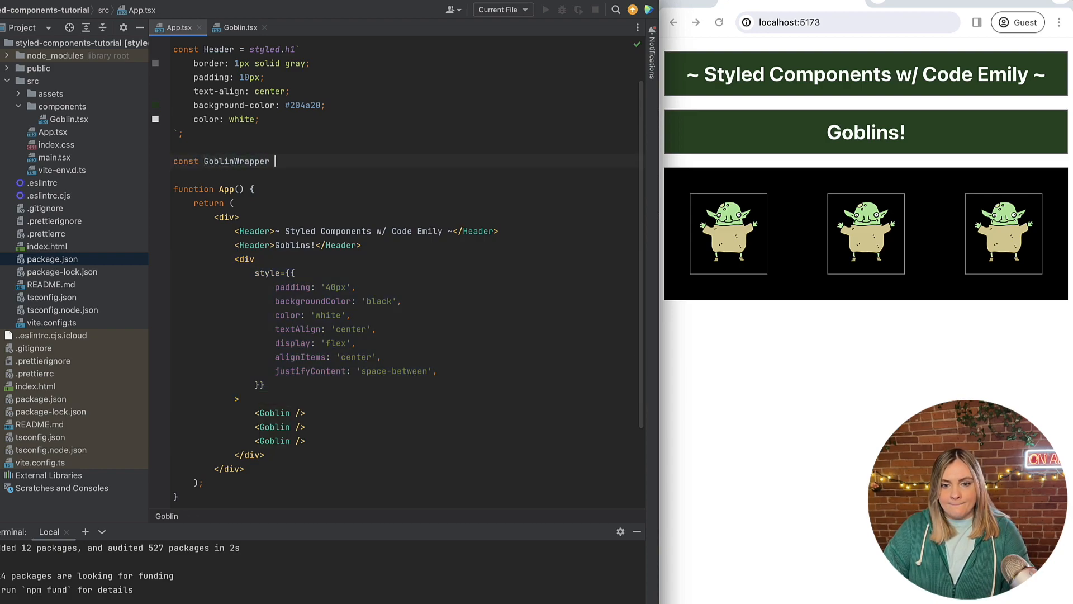
text(= styled)
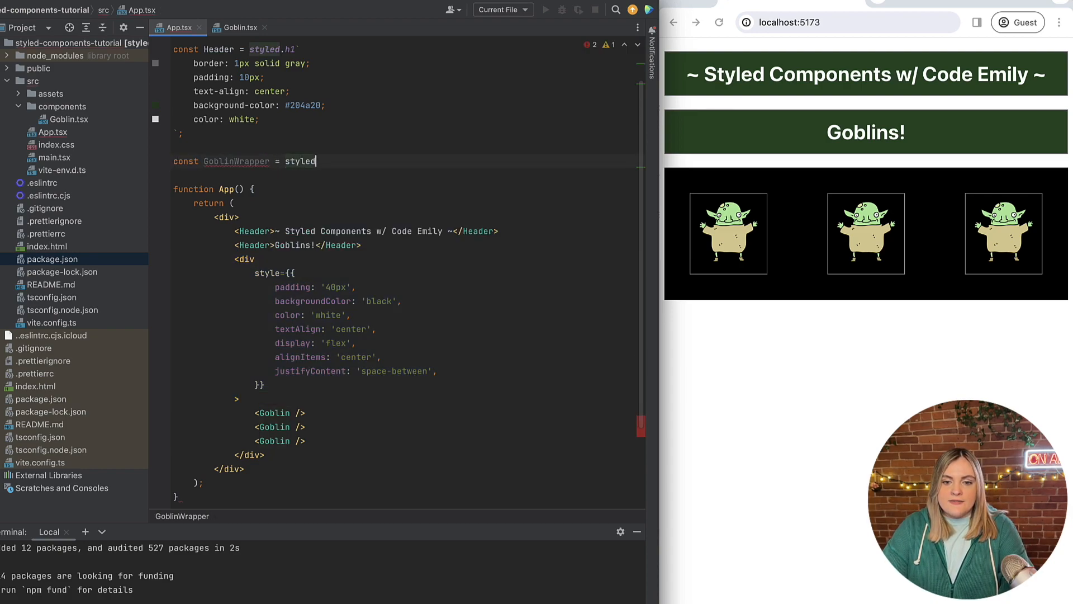
text(.)
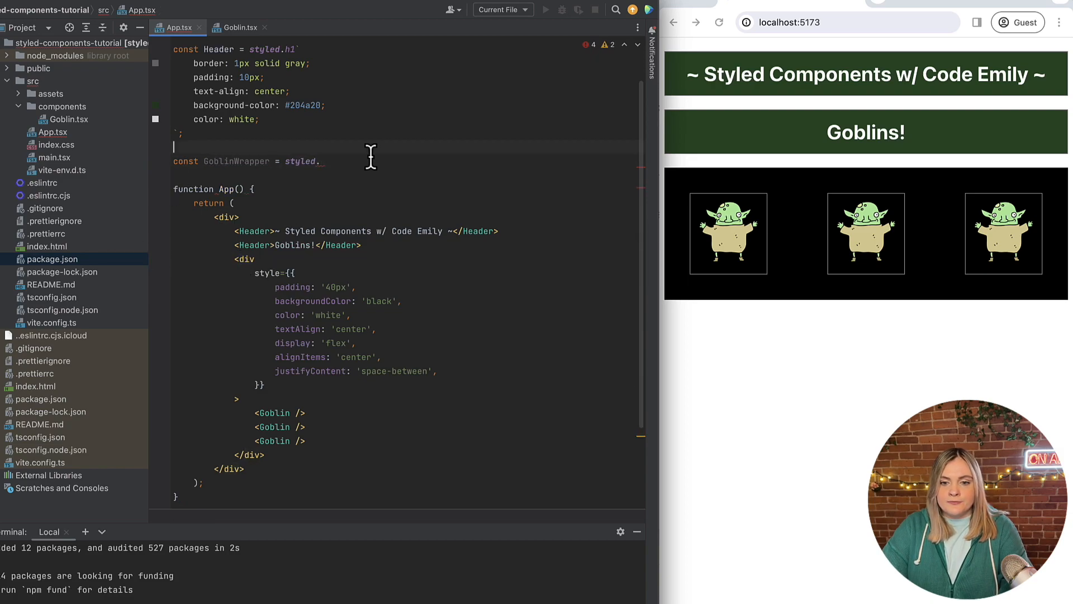
text(div`)
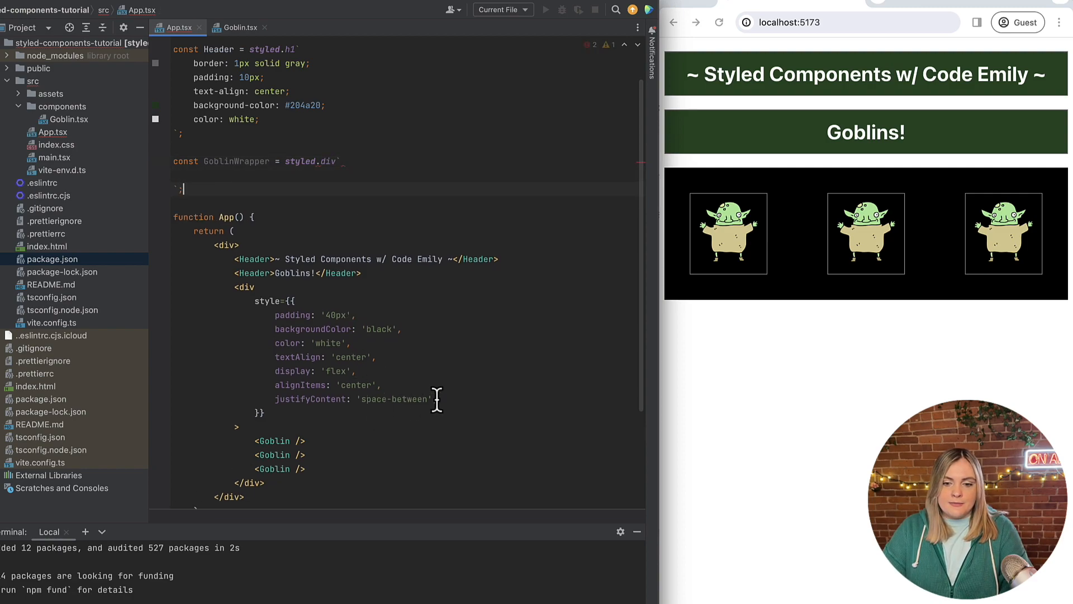
Convert the pasted flex styles to CSS with semicolons and rename the goblin row div to GoblinWrapper.
drag(274, 315, 438, 399)
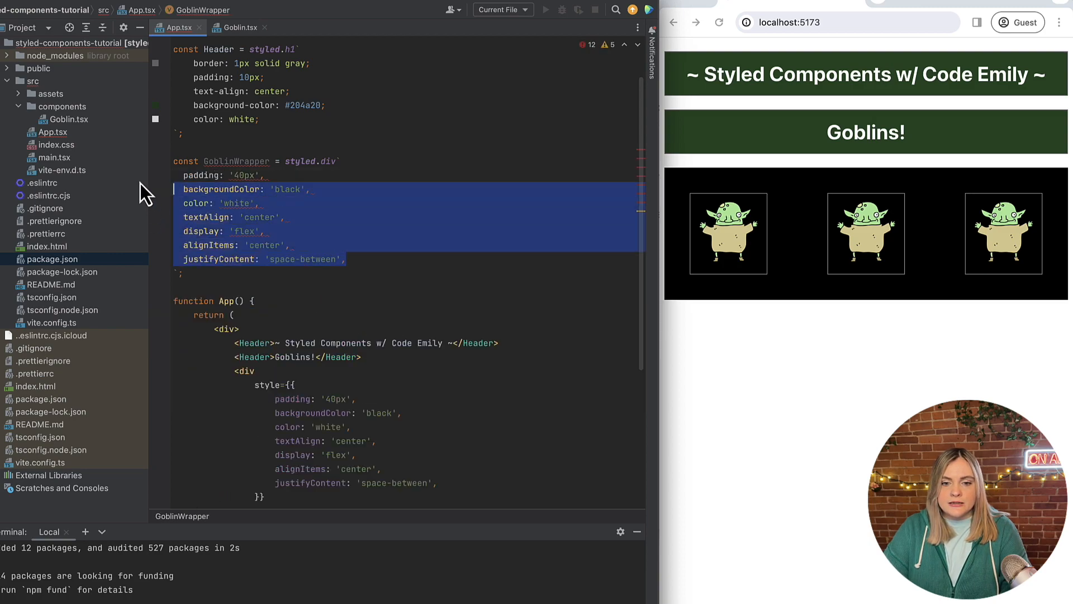
key(Ctrl+F)
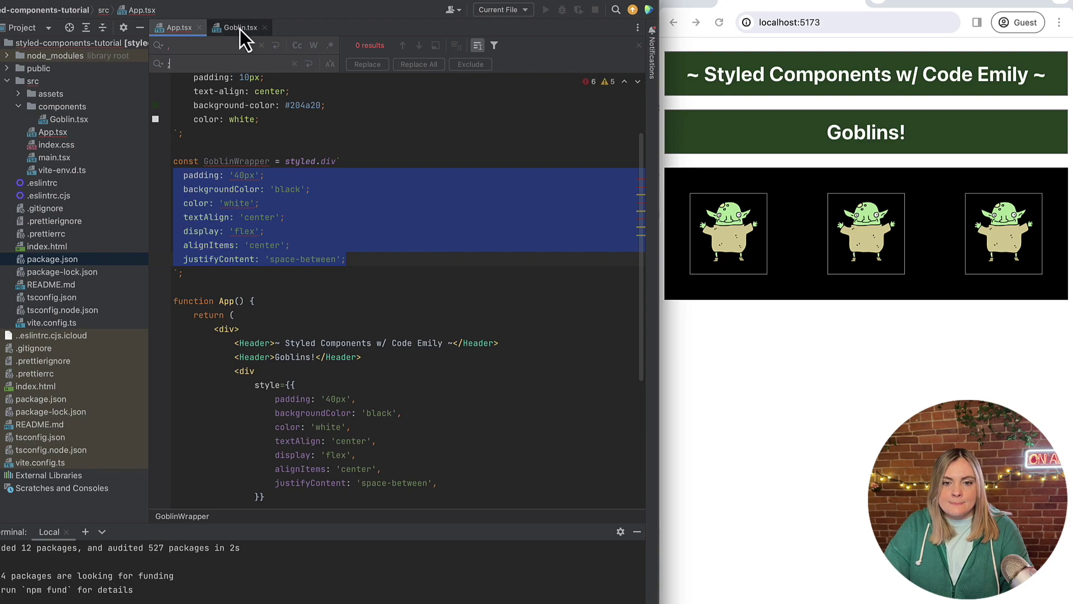
text(;)
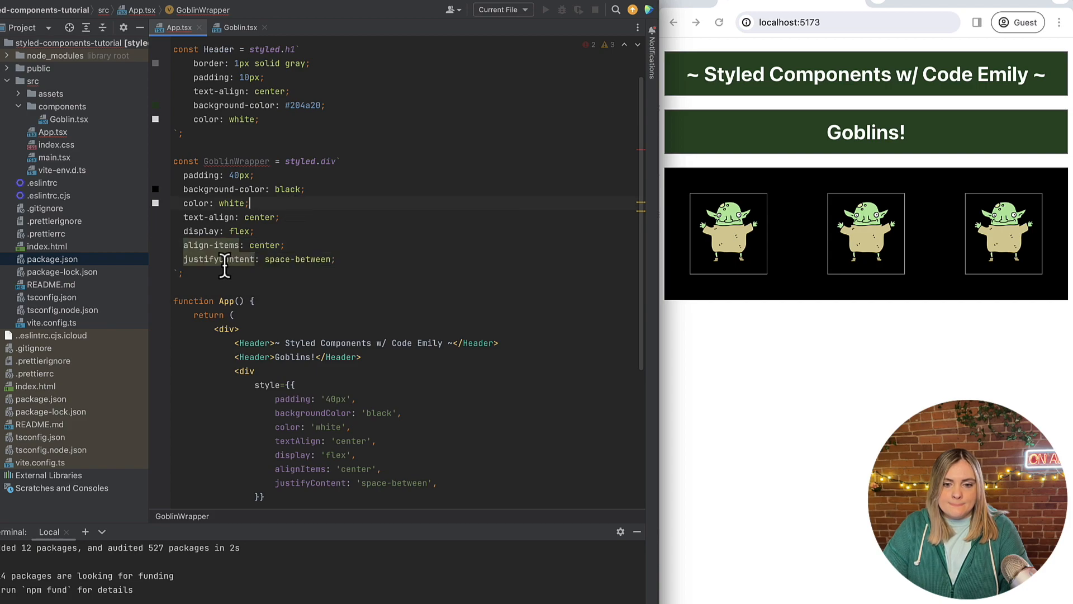
double_click(237, 161)
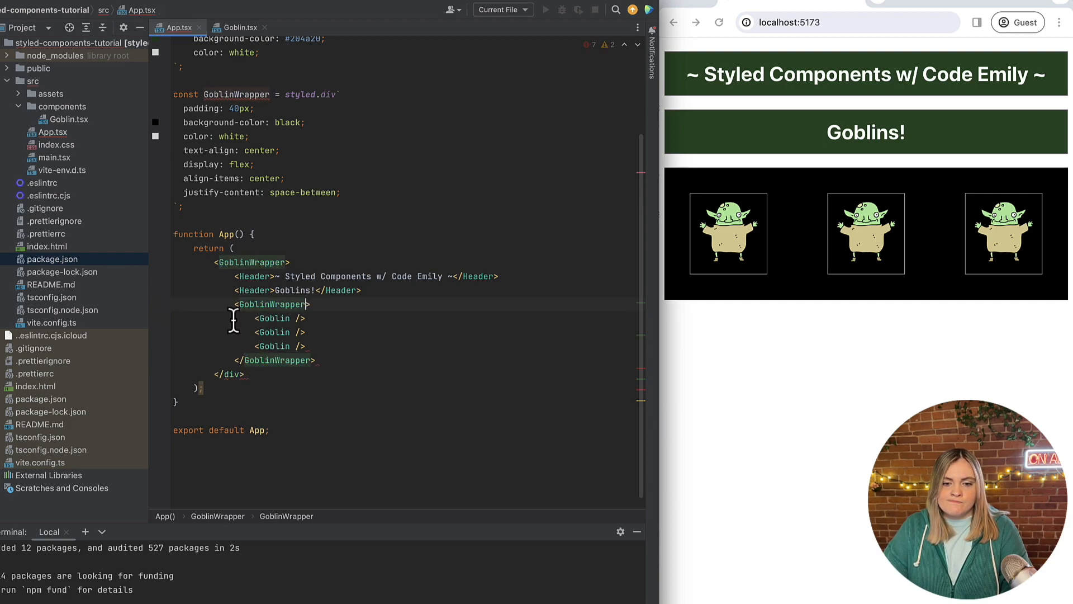
Change the outer container's opening tag back to a plain div.
text(div>)
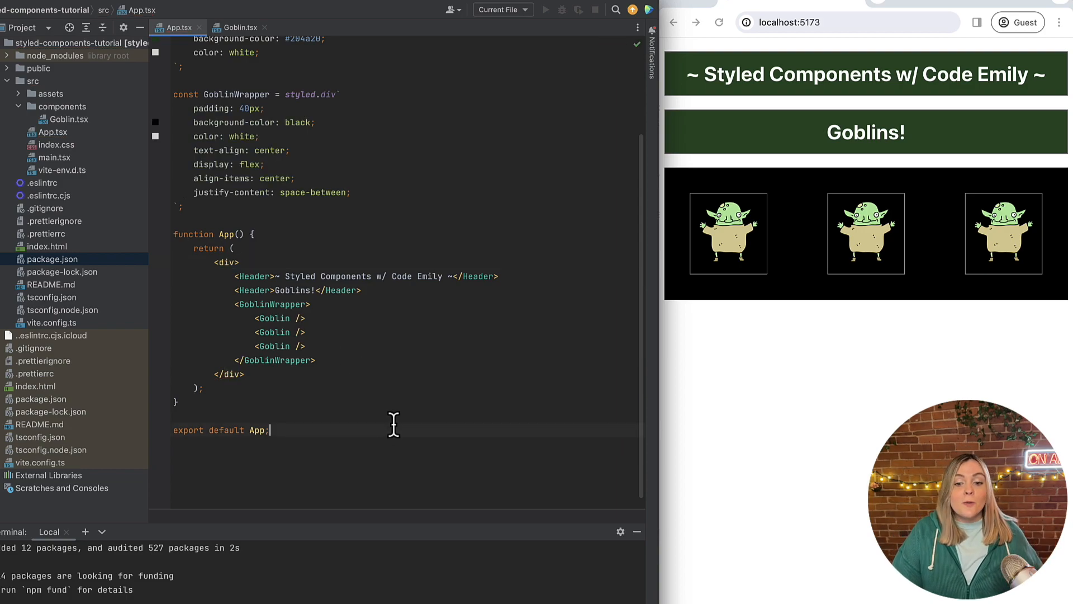
mouse_move(290, 375)
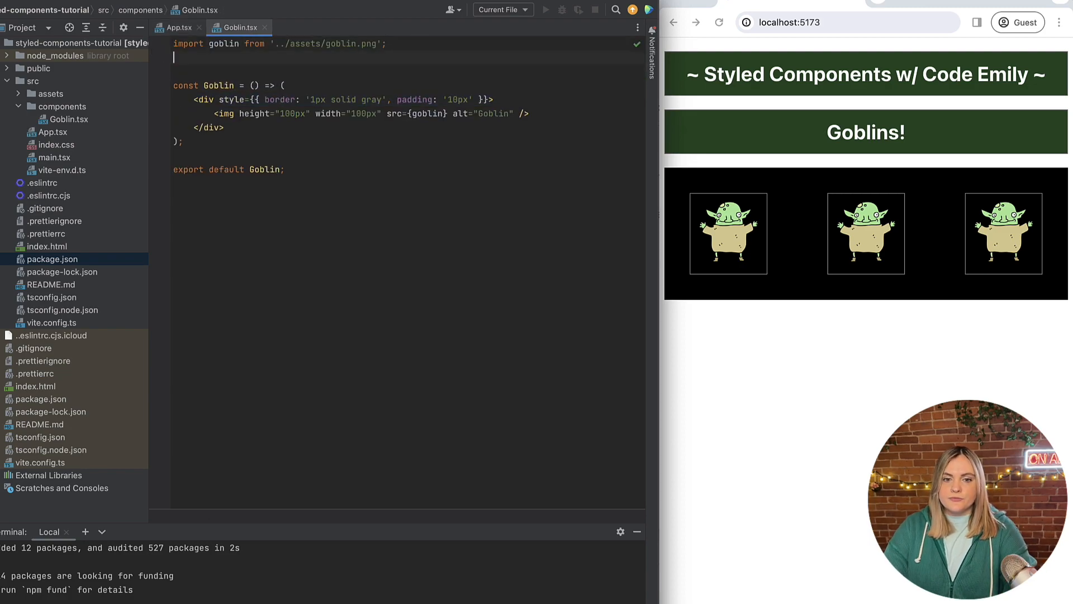
Import styled from 'styled-components' in Goblin.tsx.
text(import styled)
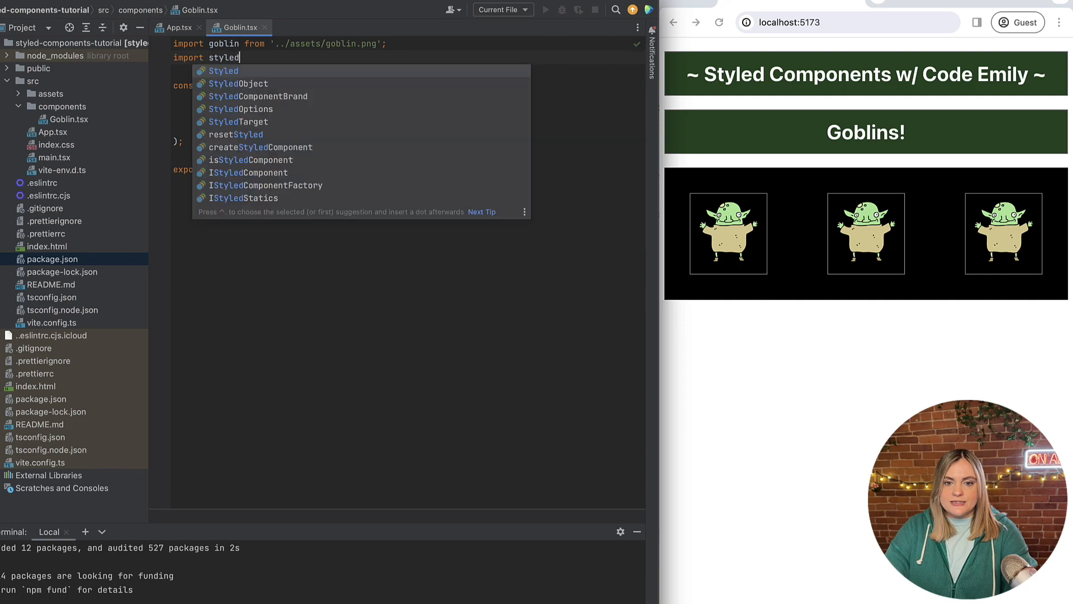
text(from 'styled-components';)
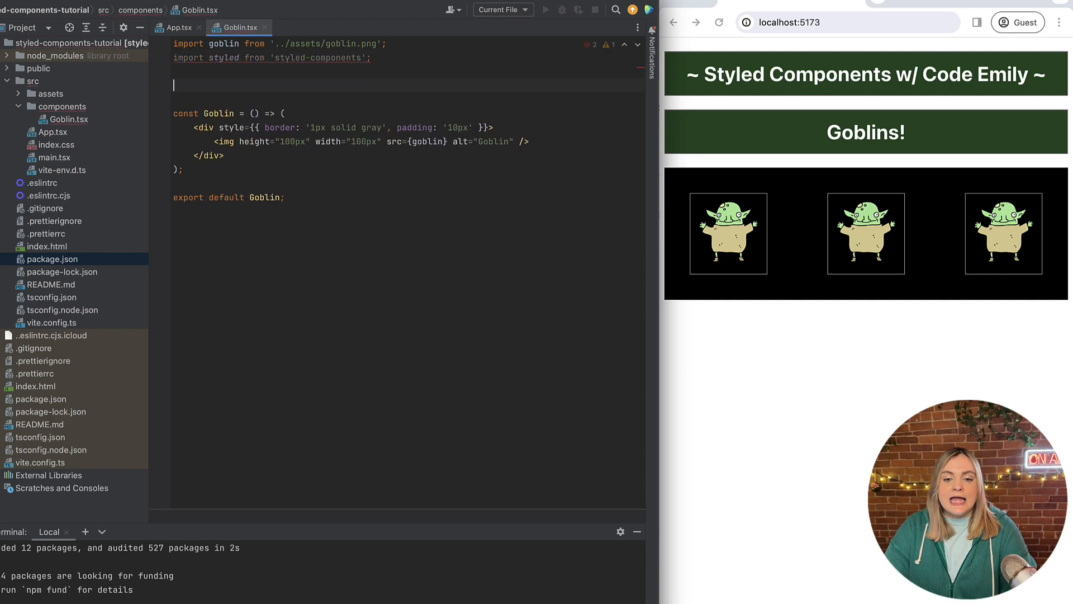
text(const StyledG)
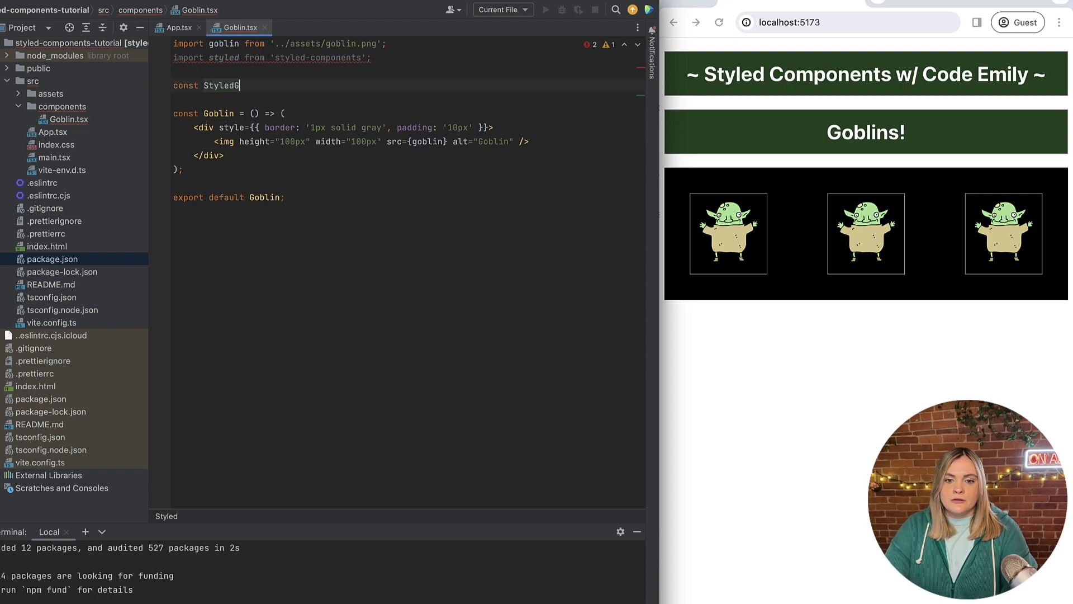
Define StyledGoblin as a styled.div with 1px solid gray border and 10px padding.
text(oblin)
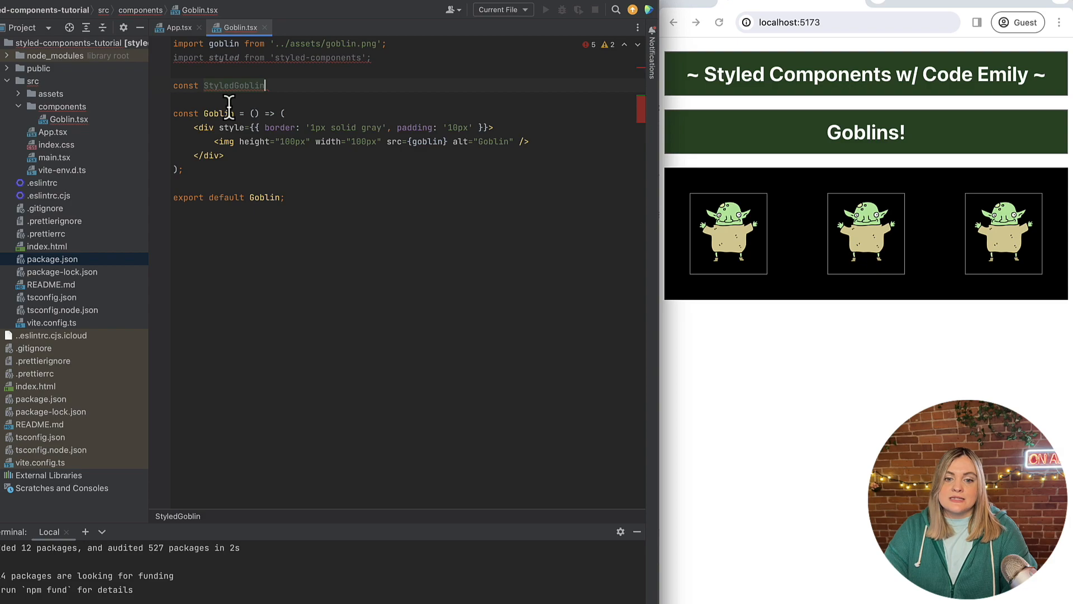
double_click(219, 113)
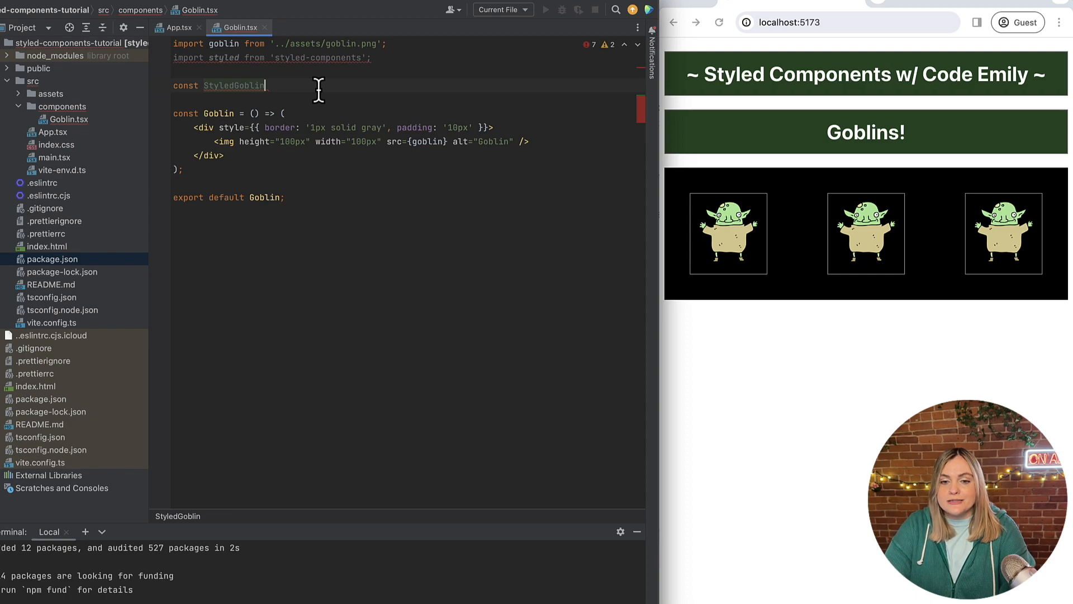
text(=)
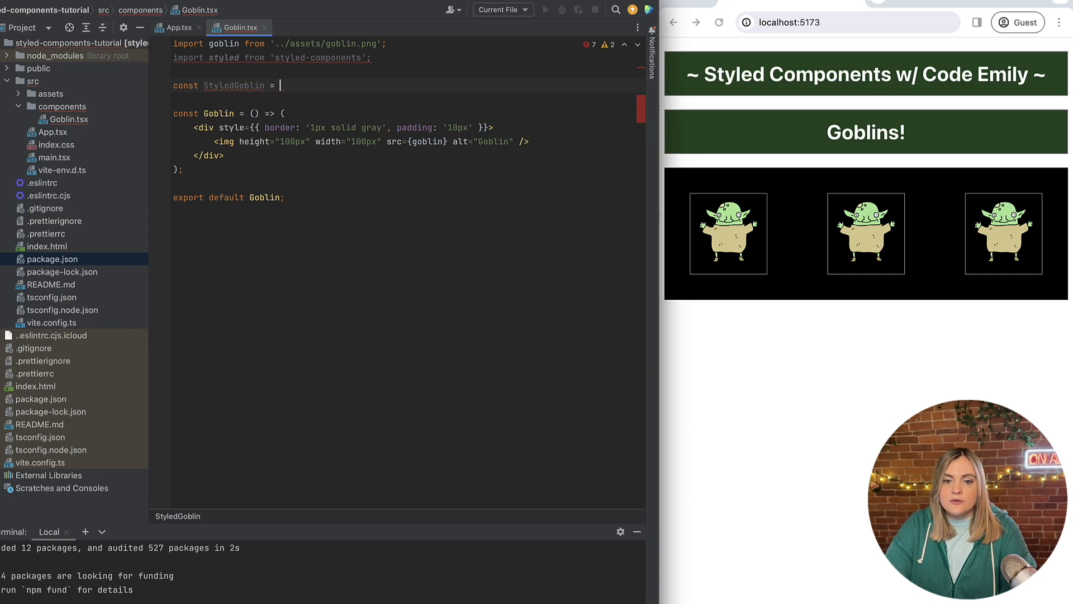
text(styled.div`)
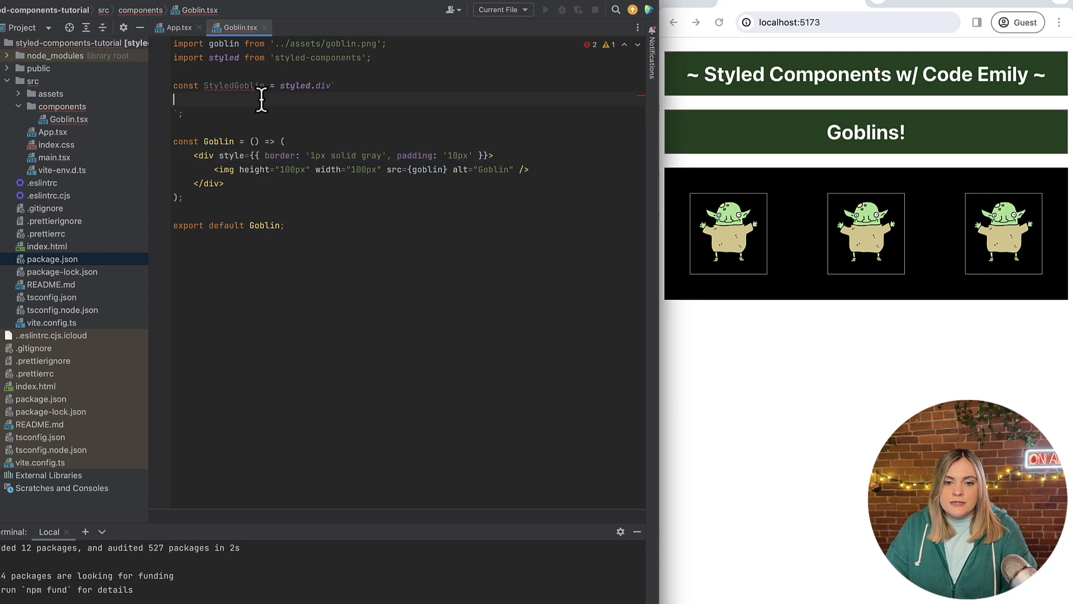
text(border: '1px solid gray', padding: '10px)
click(210, 183)
text(StyledGoblin)
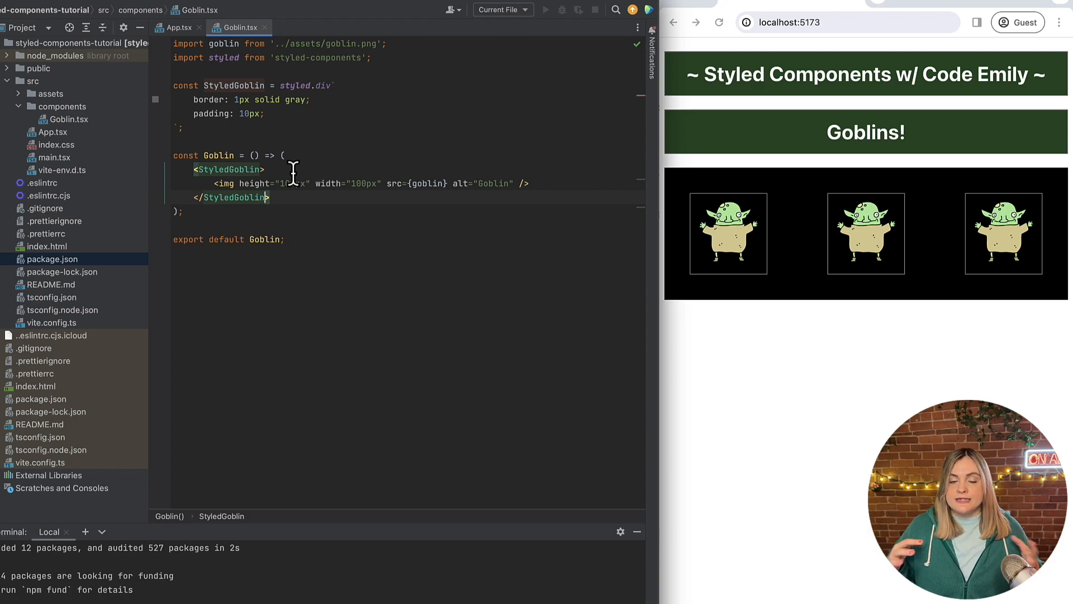
click(181, 27)
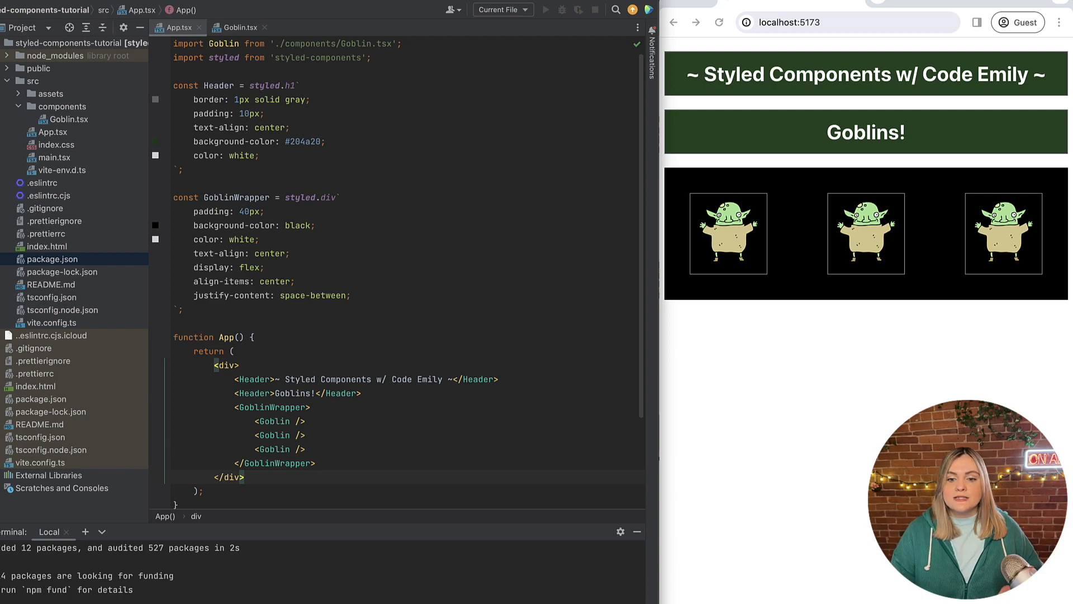
Declare const MiddleGoblin = styled(Goblin) as a template literal in App.tsx.
double_click(328, 198)
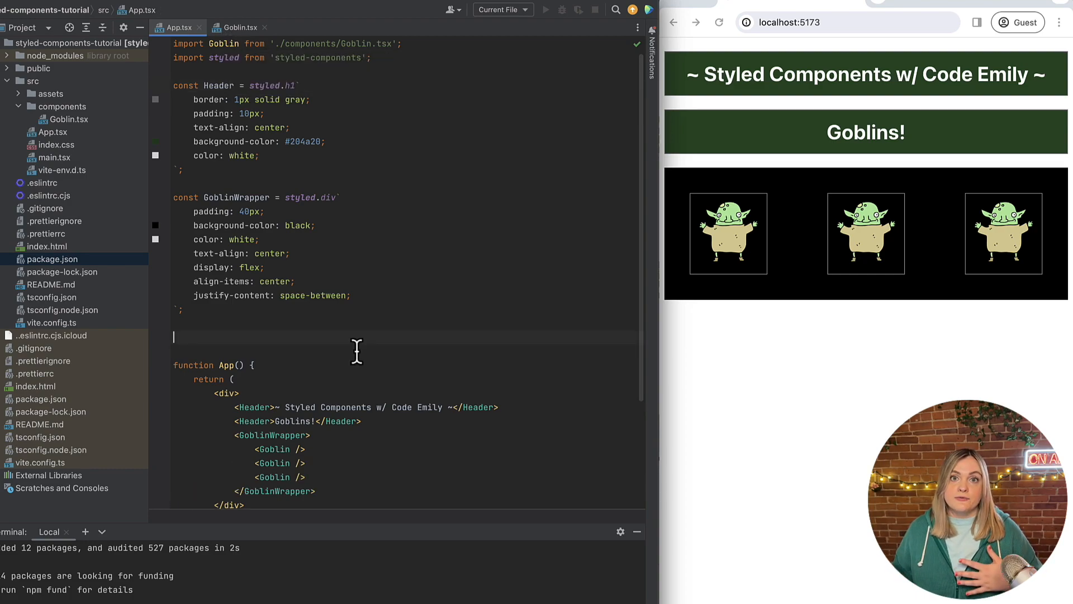
text(const Mi)
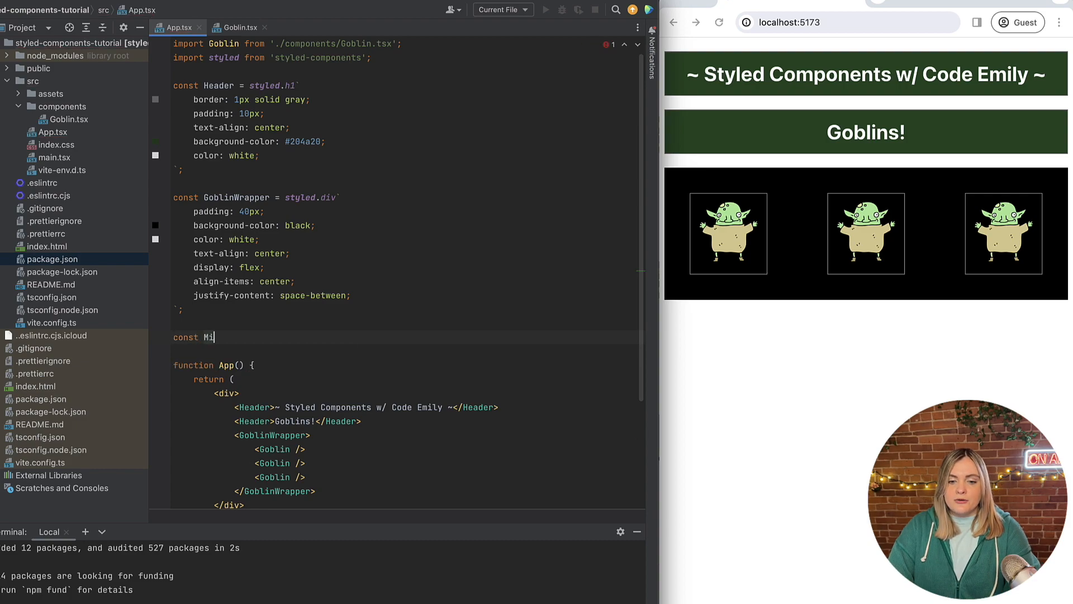
text(ddleGoblin = s)
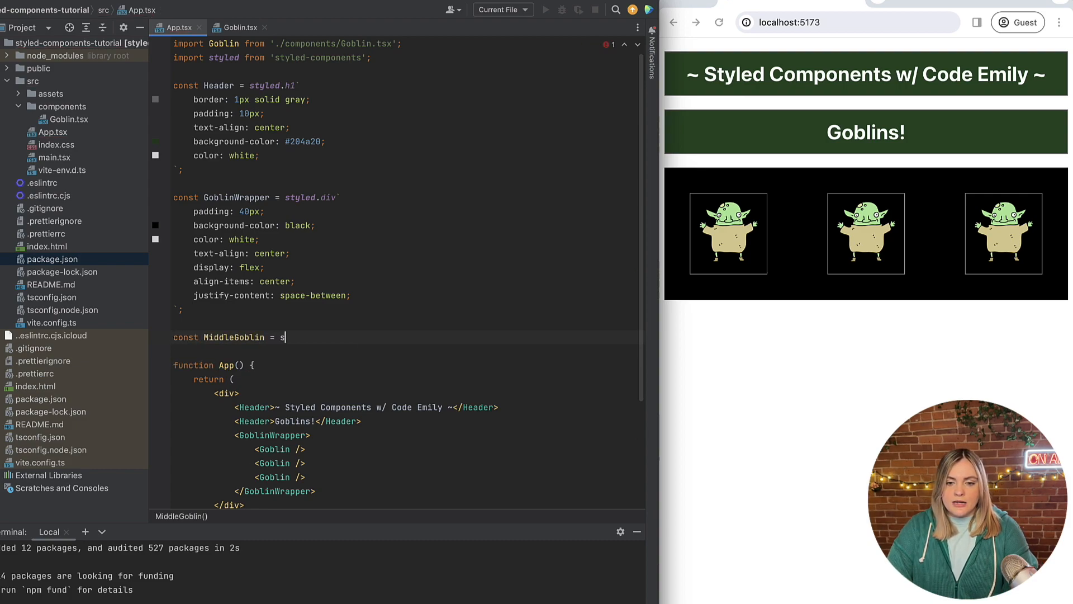
text(tyled())
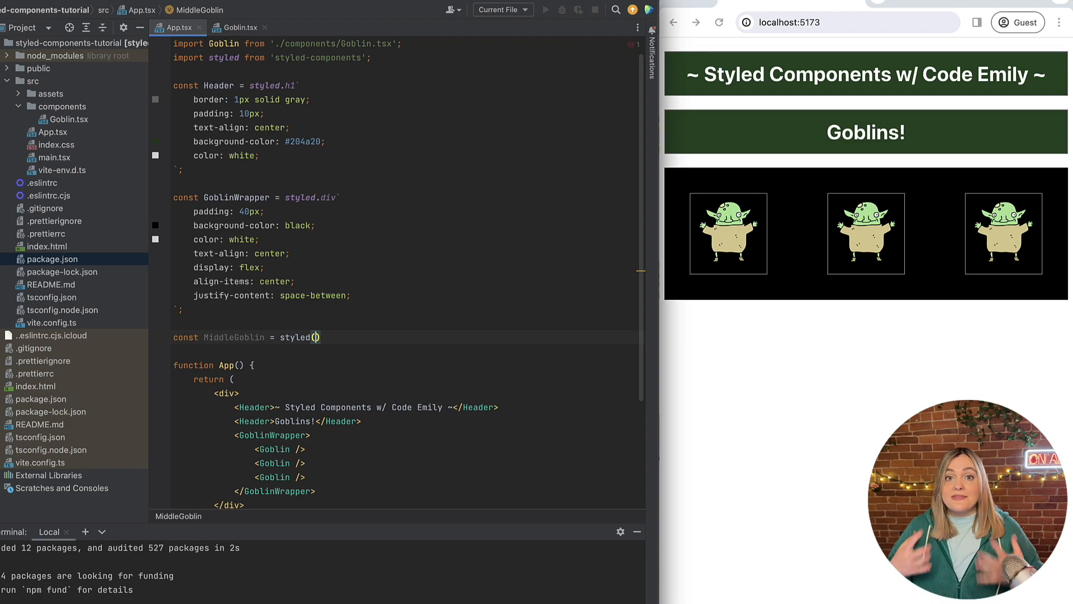
text(Goblin)
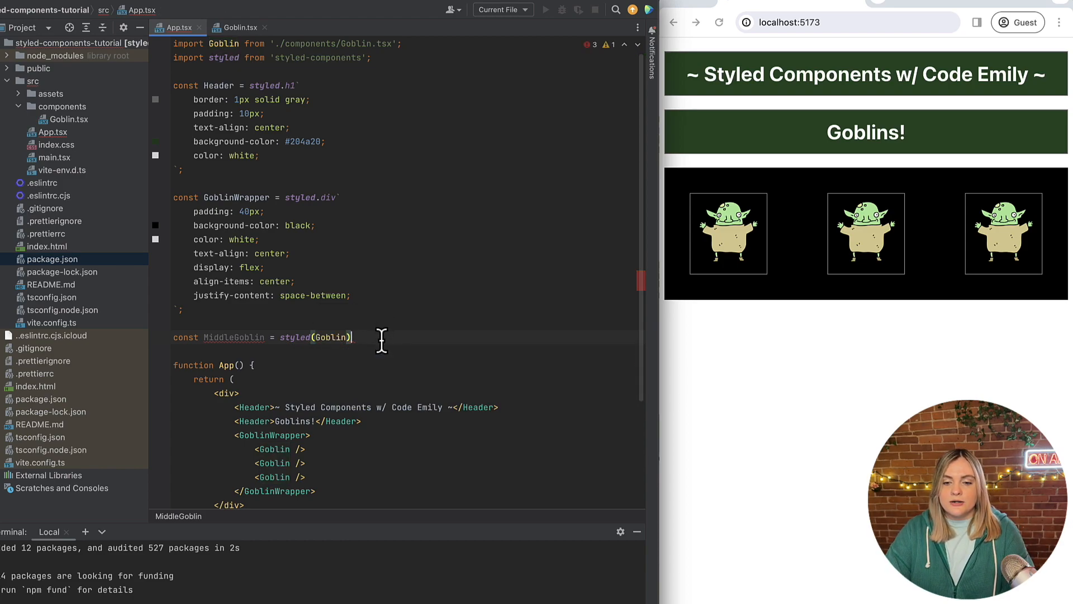
text(`)
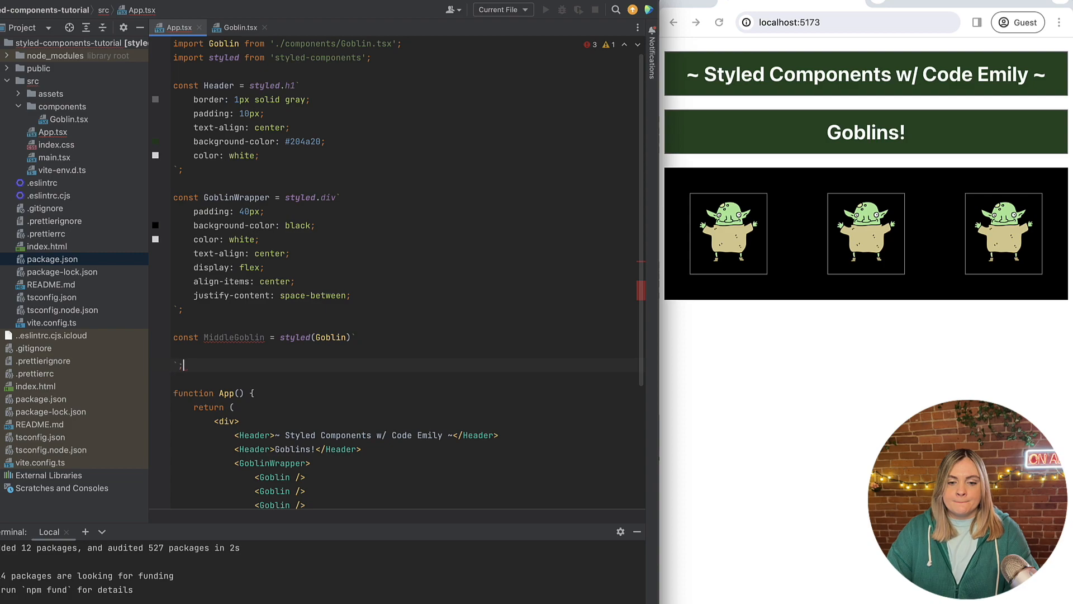
Give MiddleGoblin a blue background and render it as the middle goblin.
text(background-color: blue;)
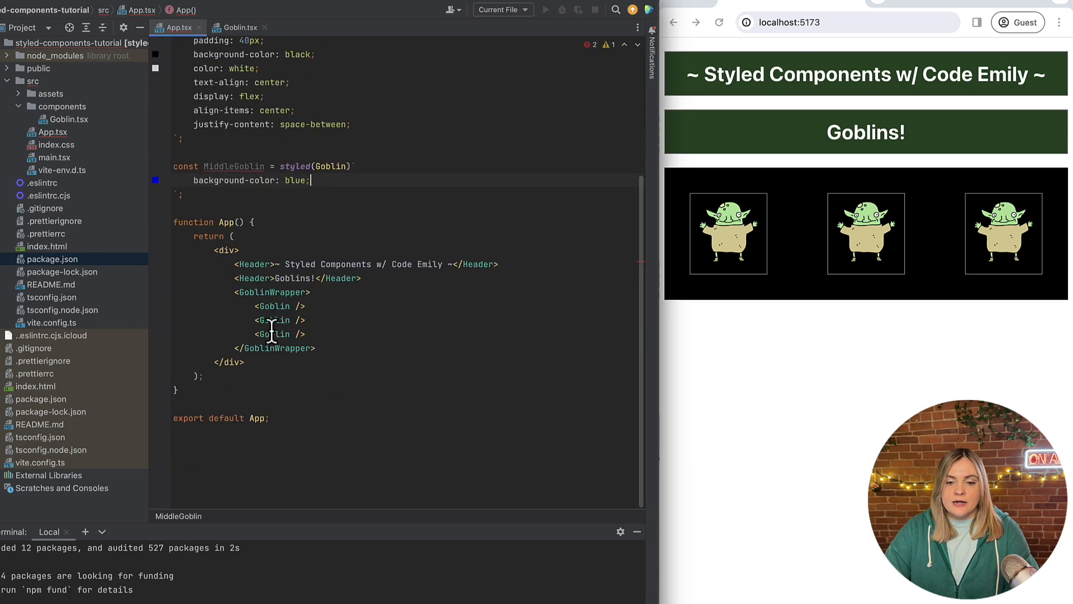
text(MiddleGo)
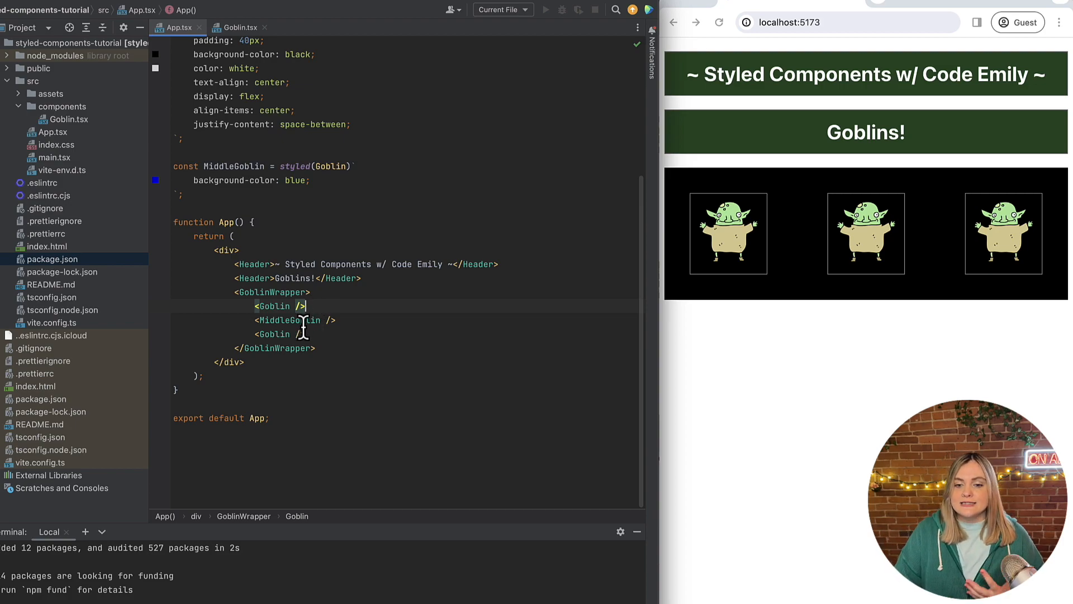
mouse_move(301, 320)
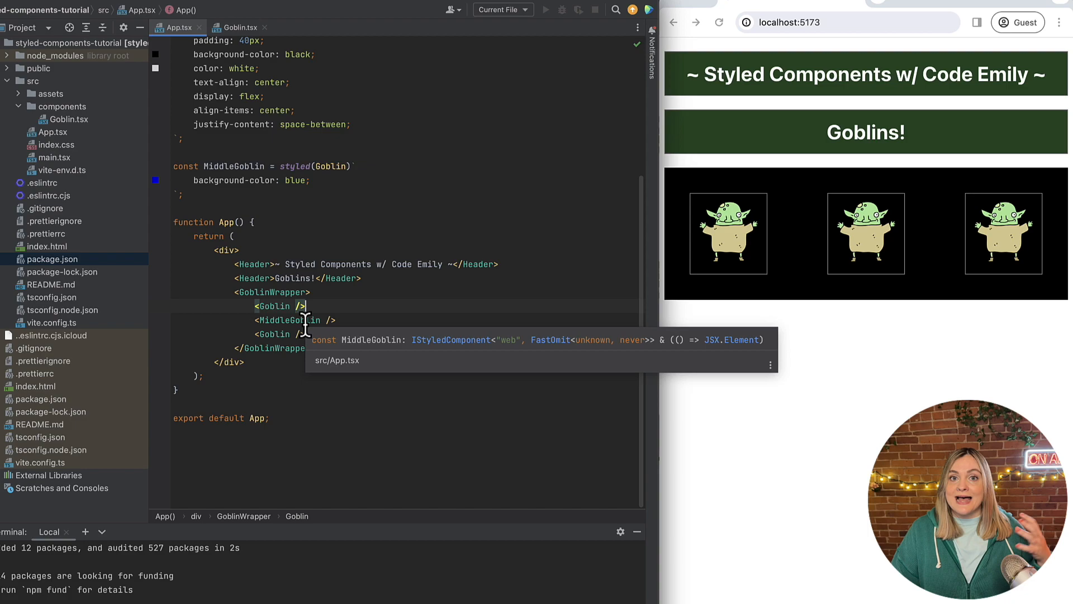
click(236, 27)
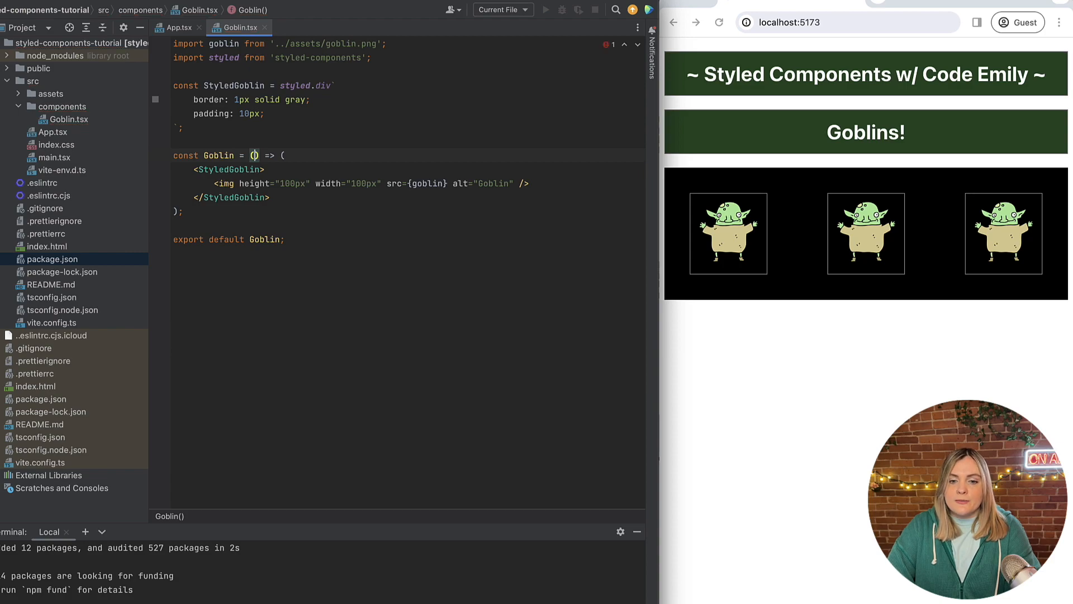
Add a props parameter to Goblin and pass className={props.className} to StyledGoblin.
text(props)
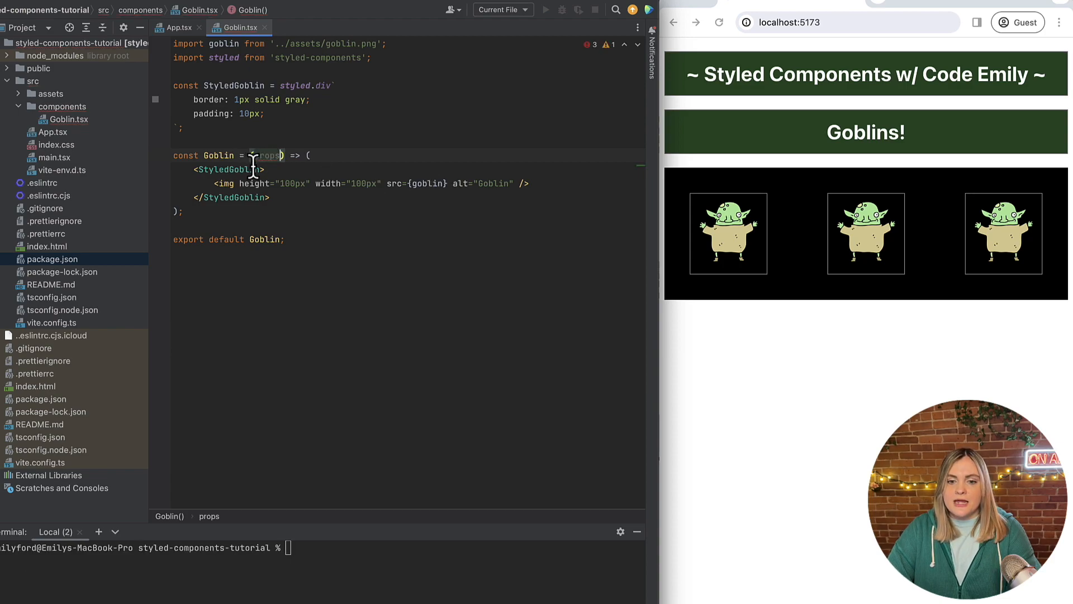
text(class)
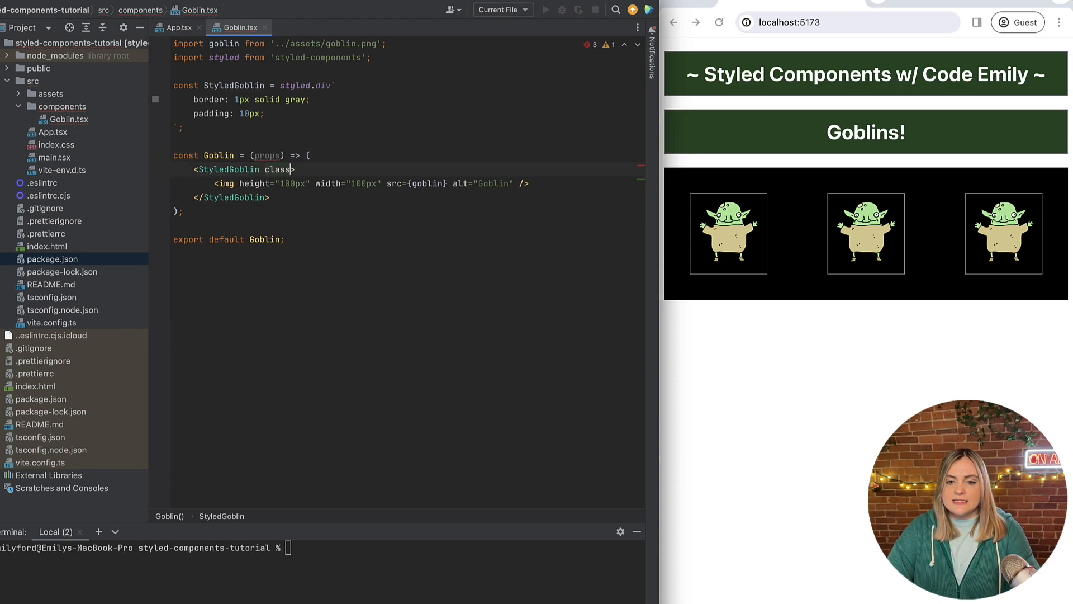
text(Name={})
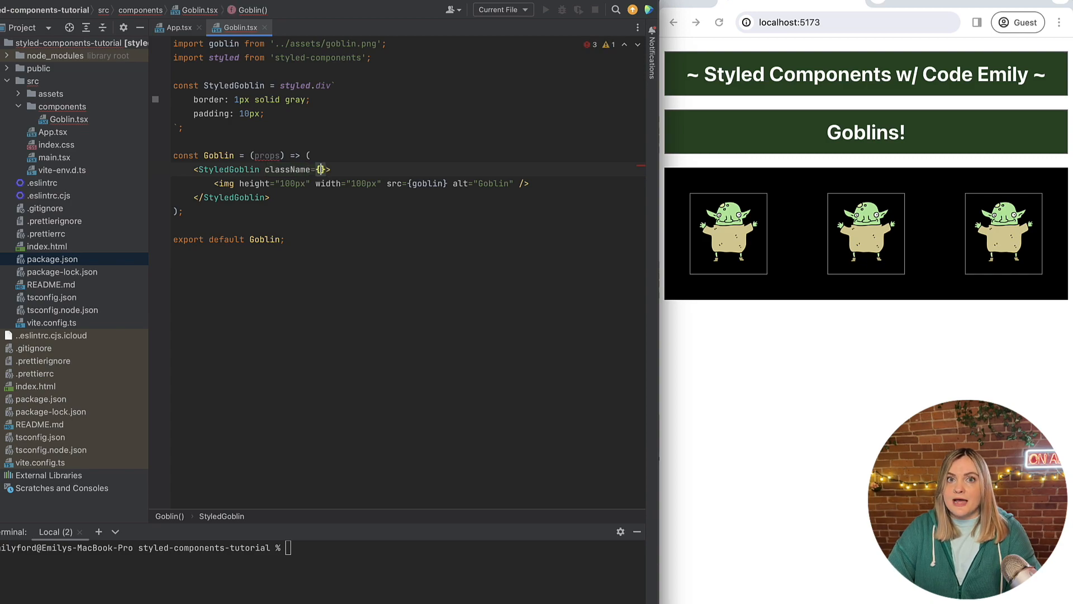
text(props.clas)
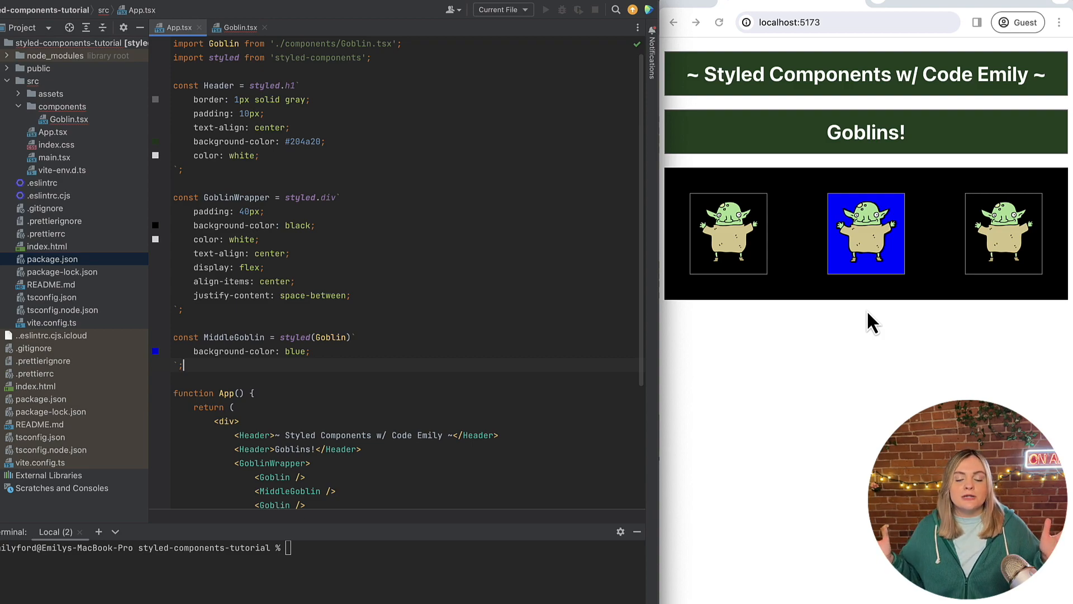
mouse_move(358, 110)
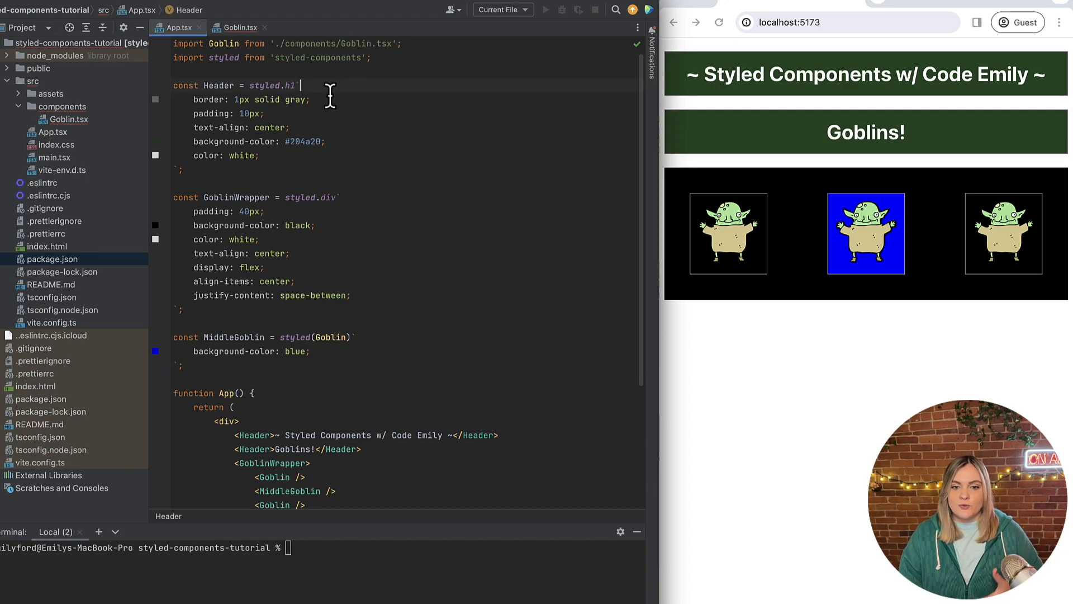
mouse_move(328, 123)
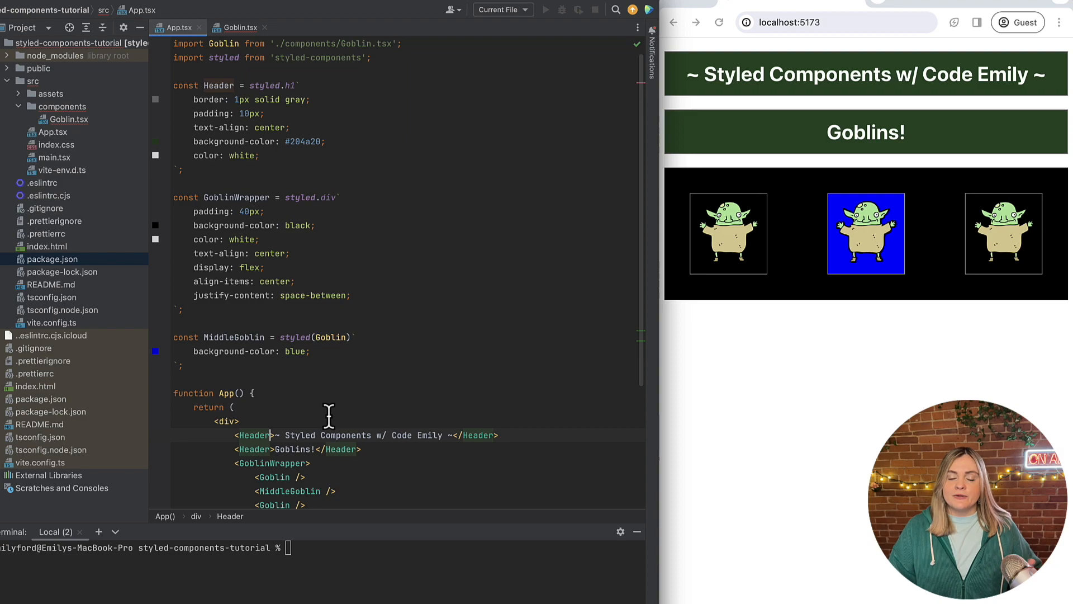
Pass backgroundColor="green" to the title Header and backgroundColor="blue" to the Goblins! Header.
text(b)
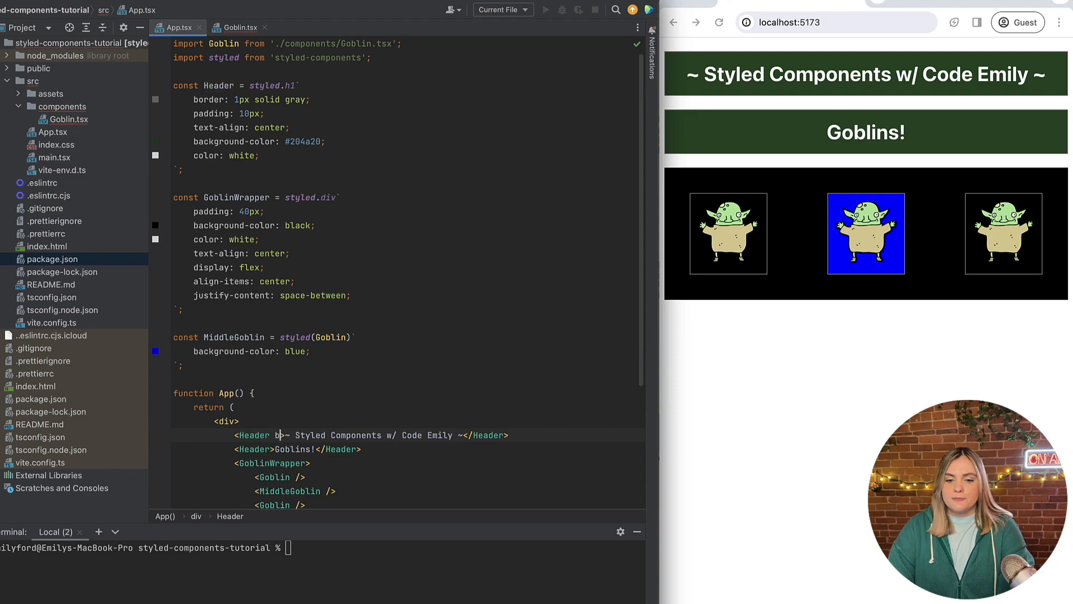
text(ackgroundColor="g)
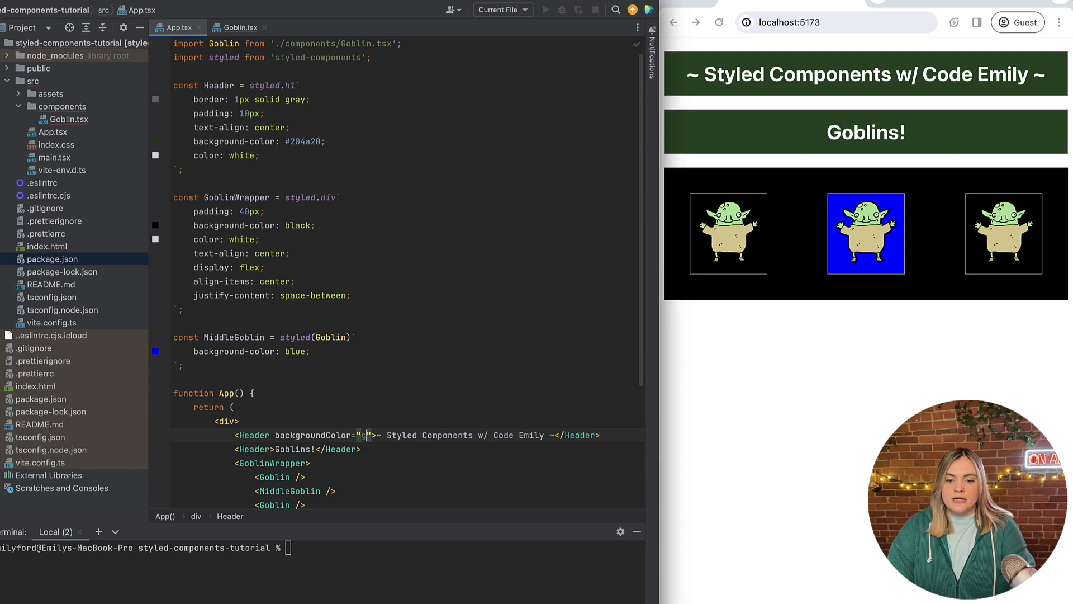
text(green)
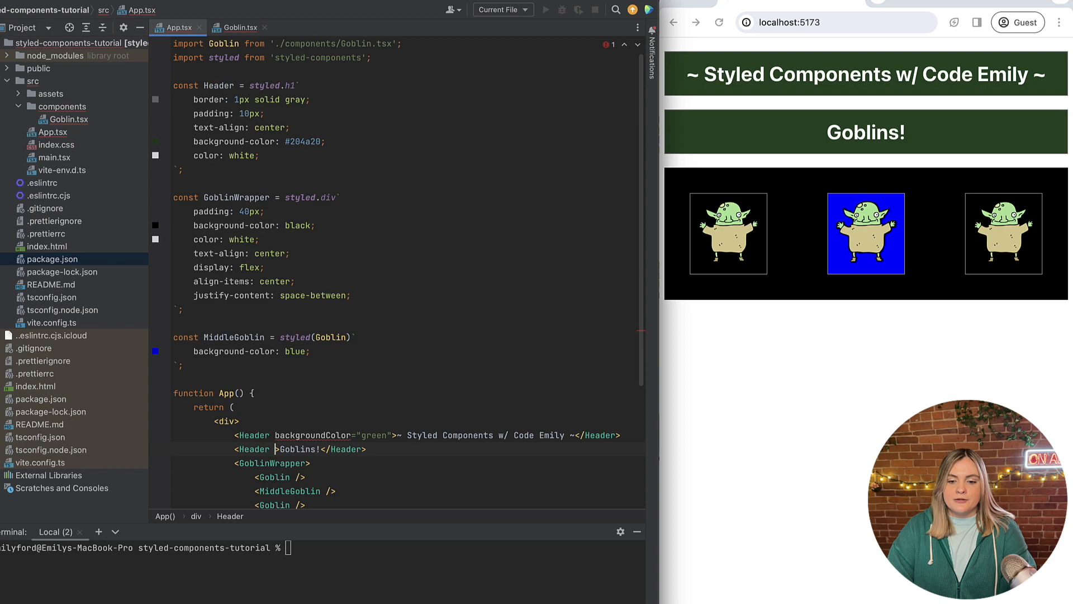
text(backgroundColor="bl")
click(237, 85)
text(<{}>)
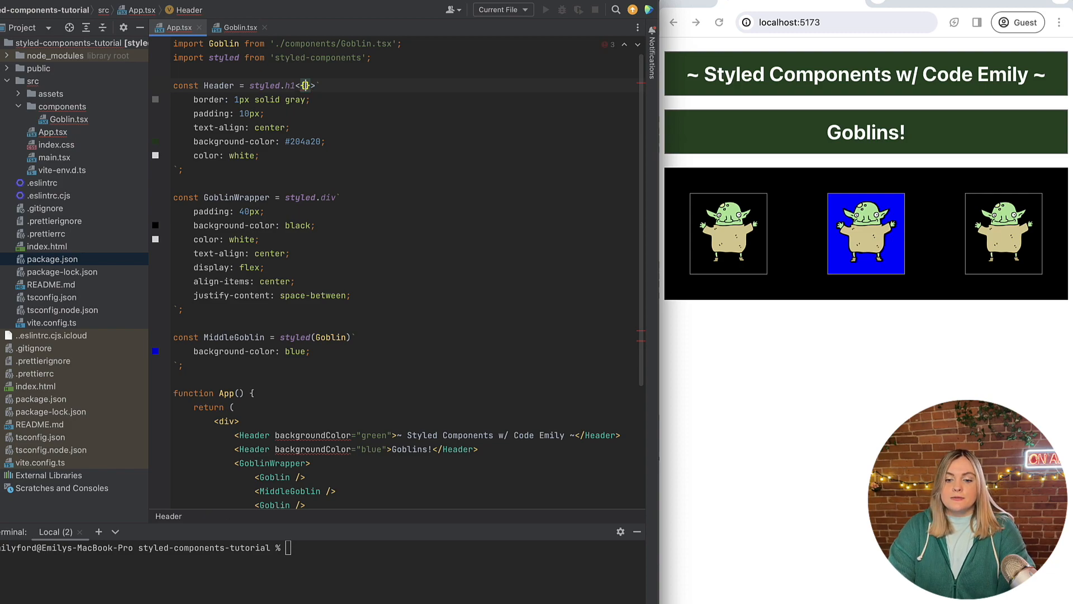
Type the Header definition as styled.h1<{ backgroundColor: string }>.
text(background)
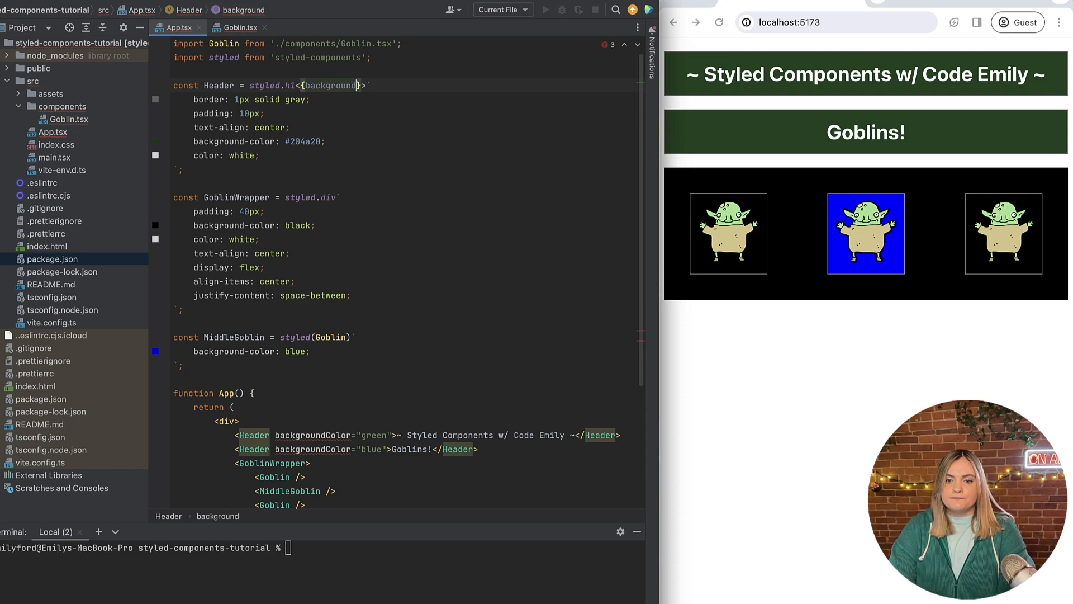
text(Color:)
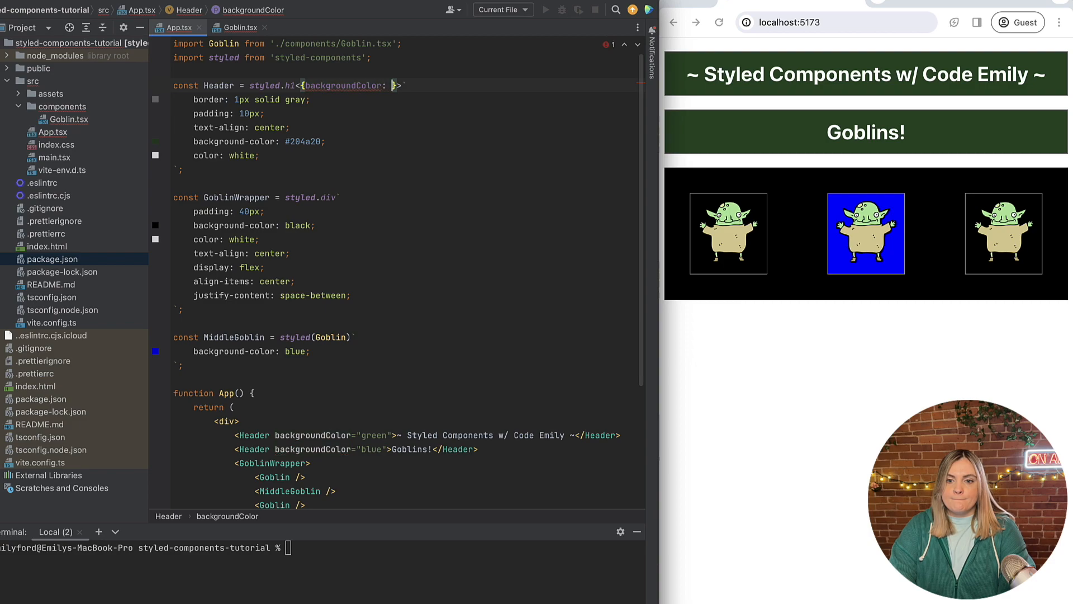
text(string)
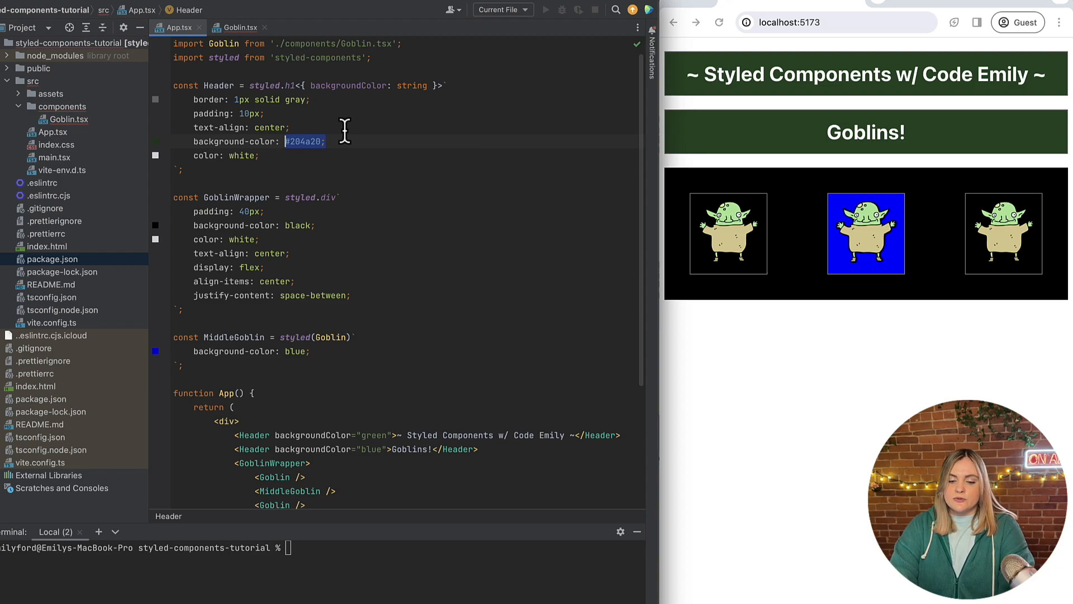
Replace Header's #204a20 background with ${(props) => props.backgroundColor}.
text(${)
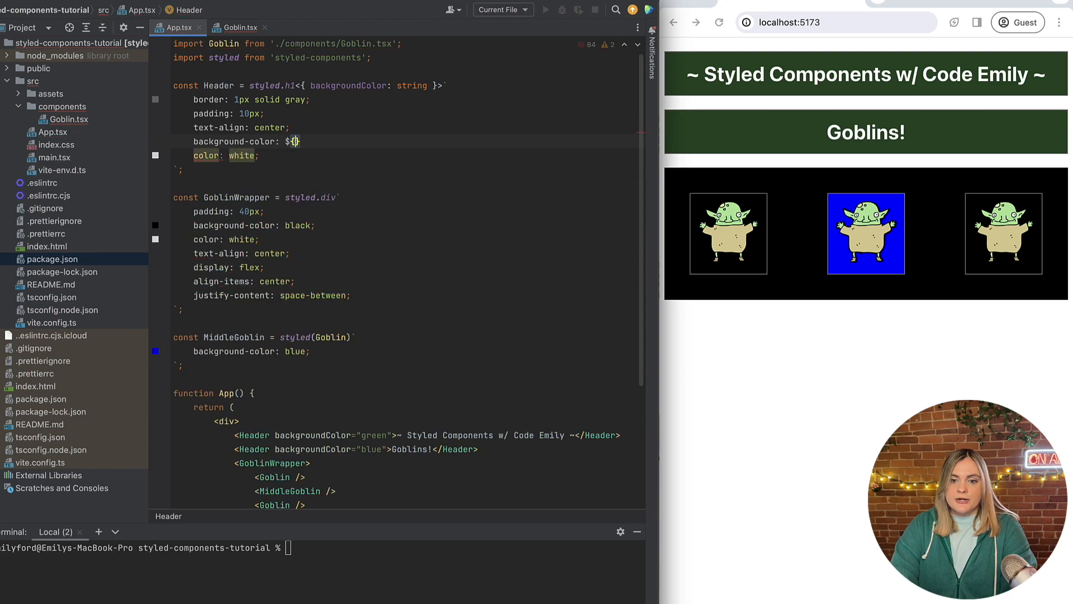
text(};)
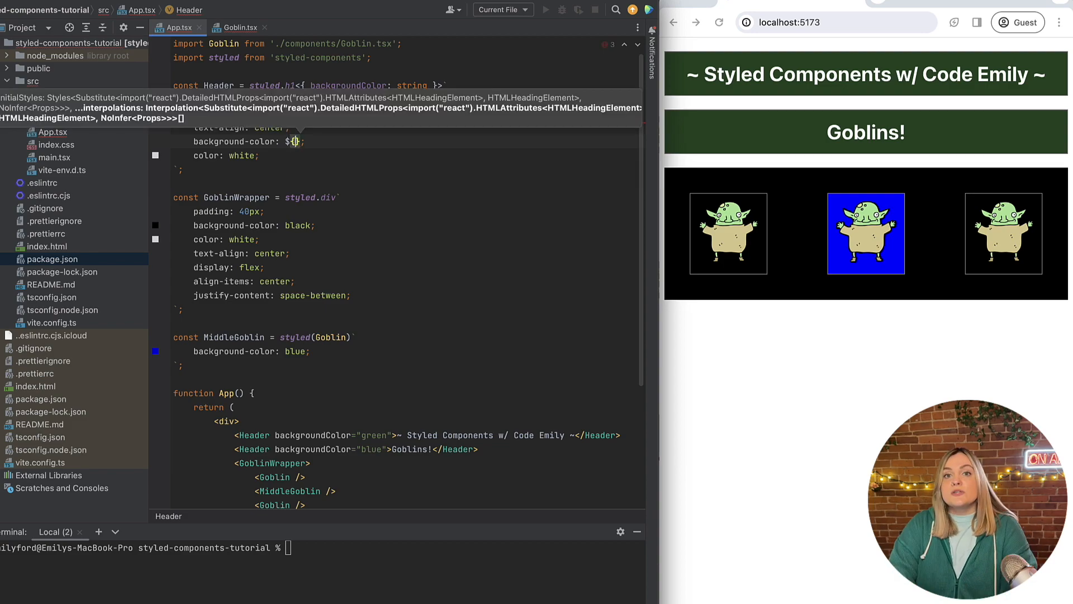
text((p)
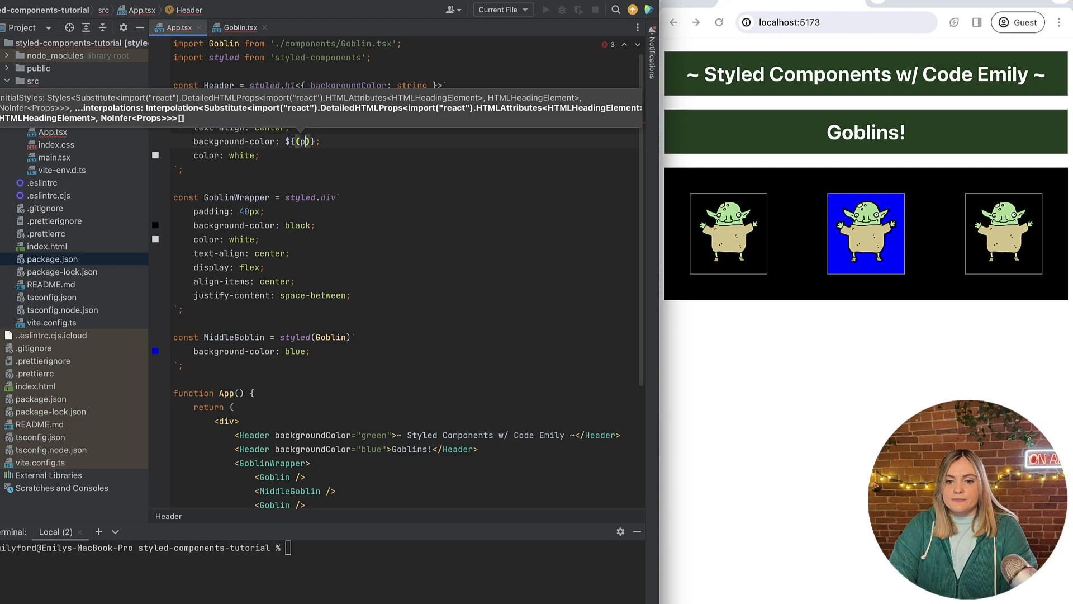
text(rops)
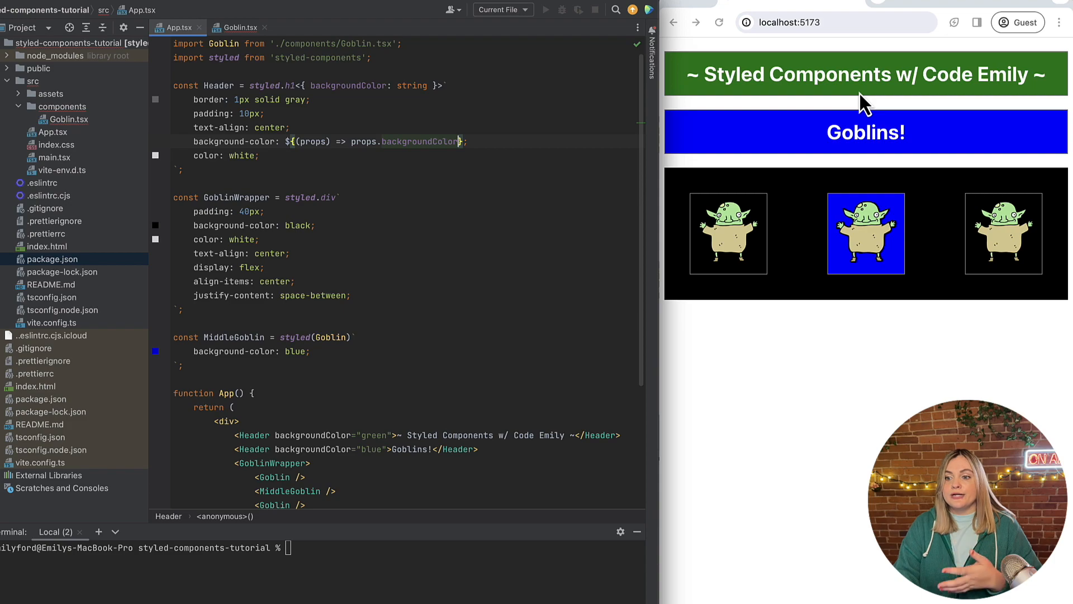
double_click(374, 435)
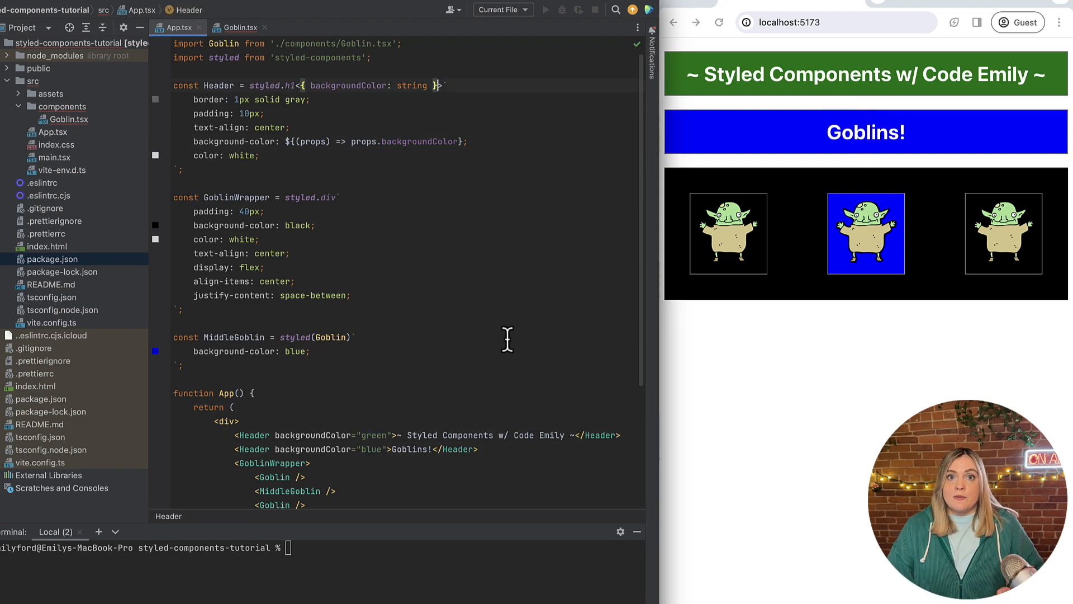
mouse_move(536, 345)
text(${)
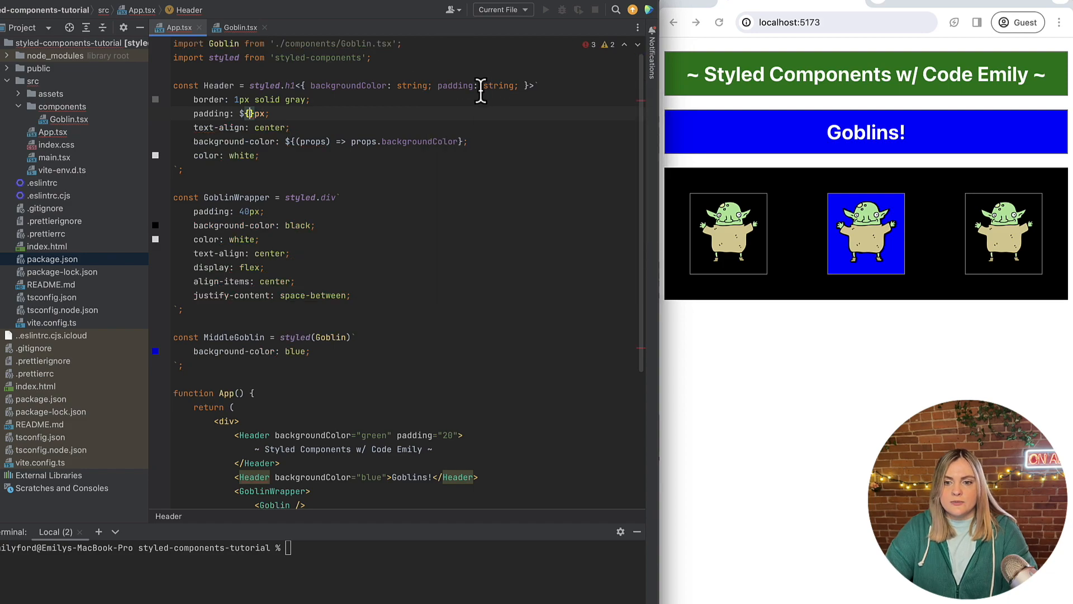
Add optional padding?: string, using props.padding || 10 px, and pass padding="20" to the title Header.
text(?)
text((props) => pr)
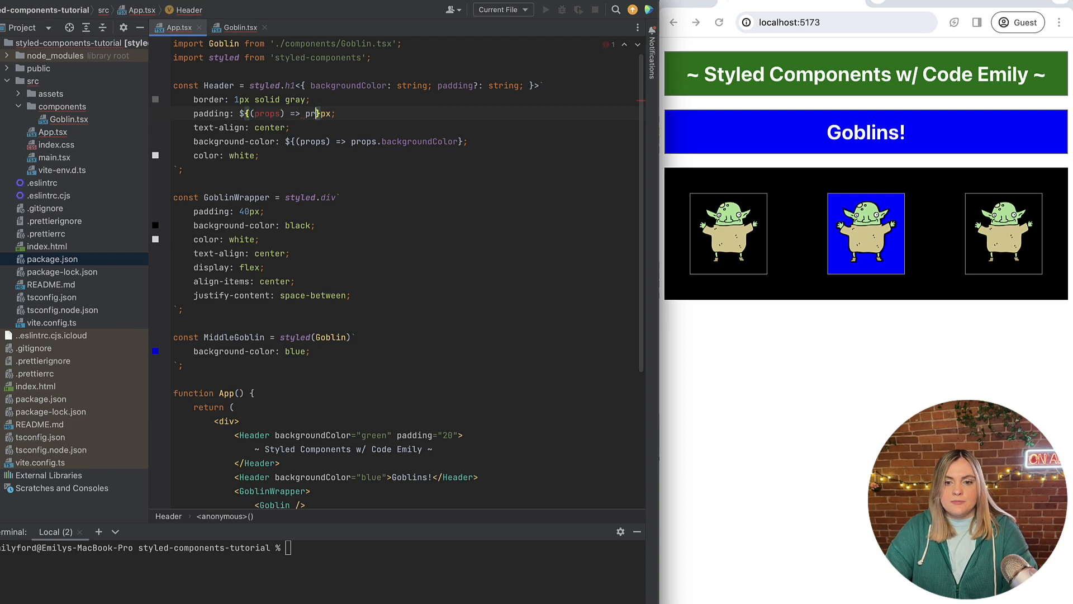
text(padding)
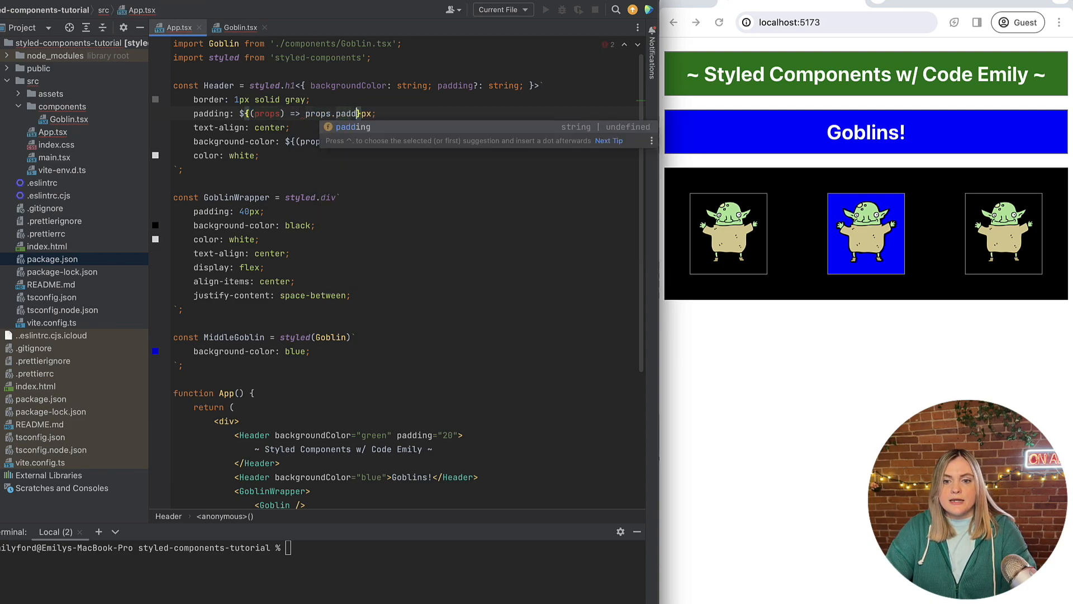
text(|| _10)
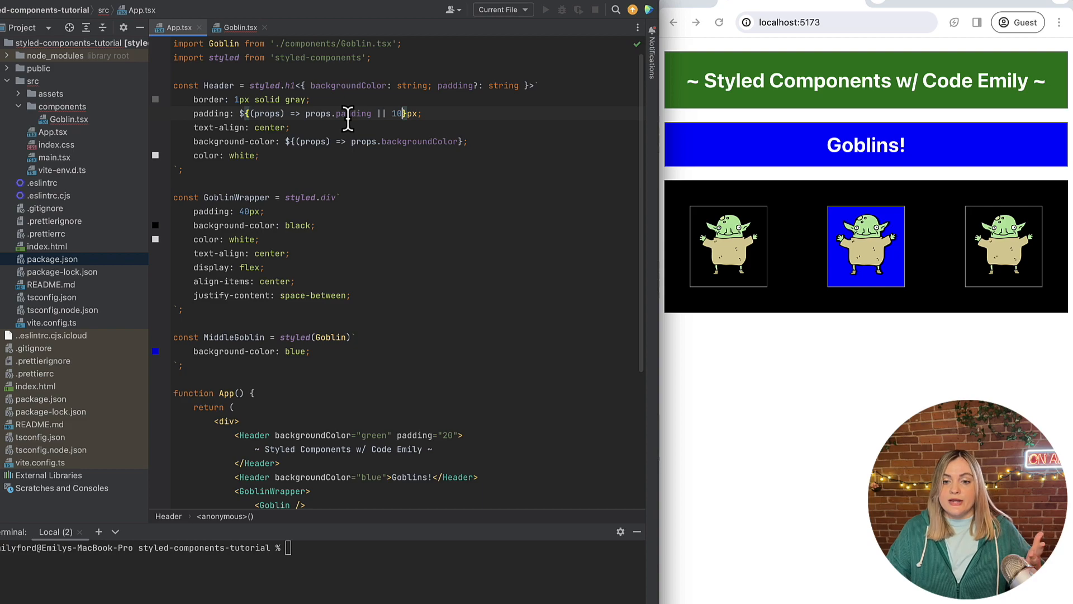
double_click(396, 113)
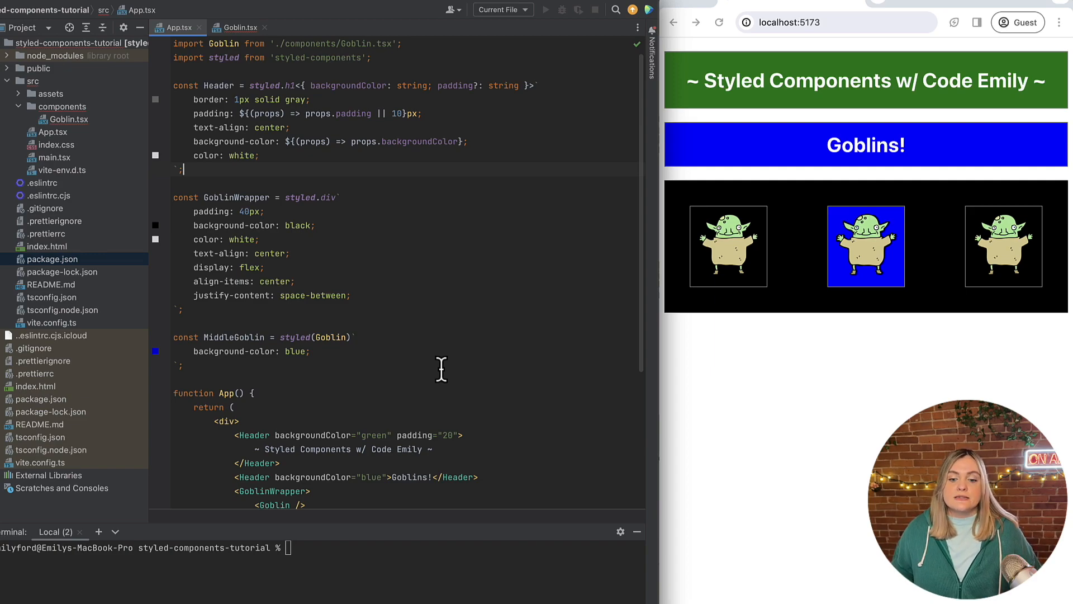
mouse_move(861, 321)
text(, { ThemeProvider })
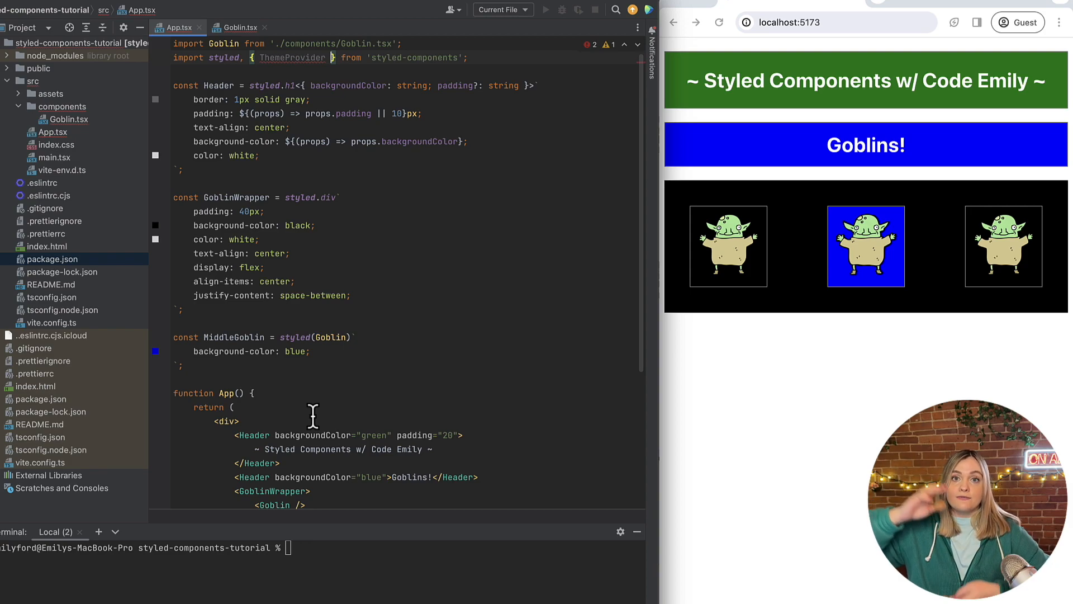
Add const theme = { color: 'white' } and wrap App's markup in <ThemeProvider theme={theme}>.
scroll(down, 3)
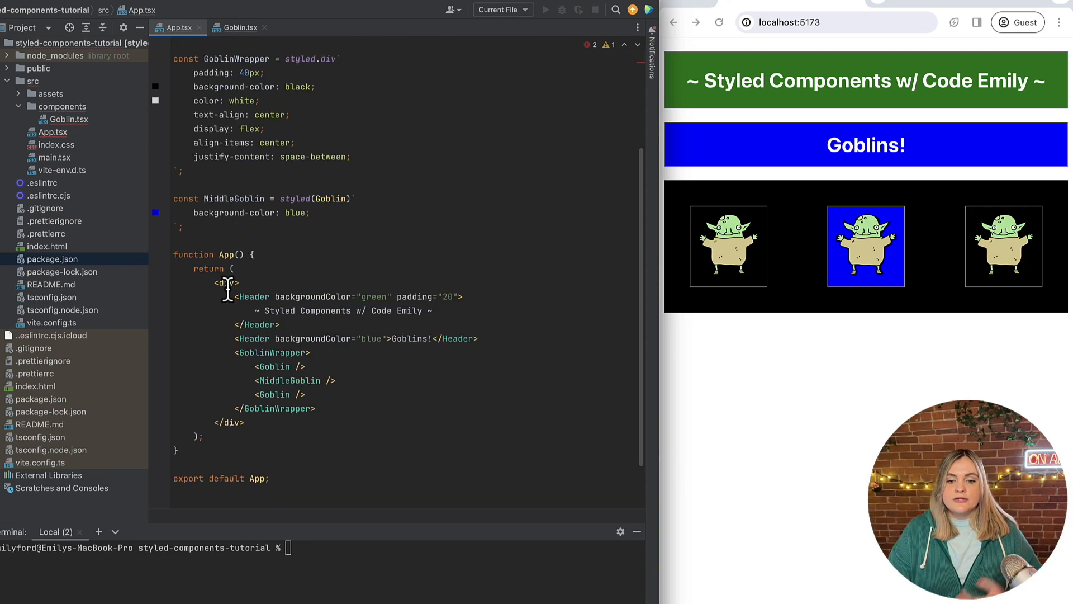
click(228, 283)
text(ThemeProvider)
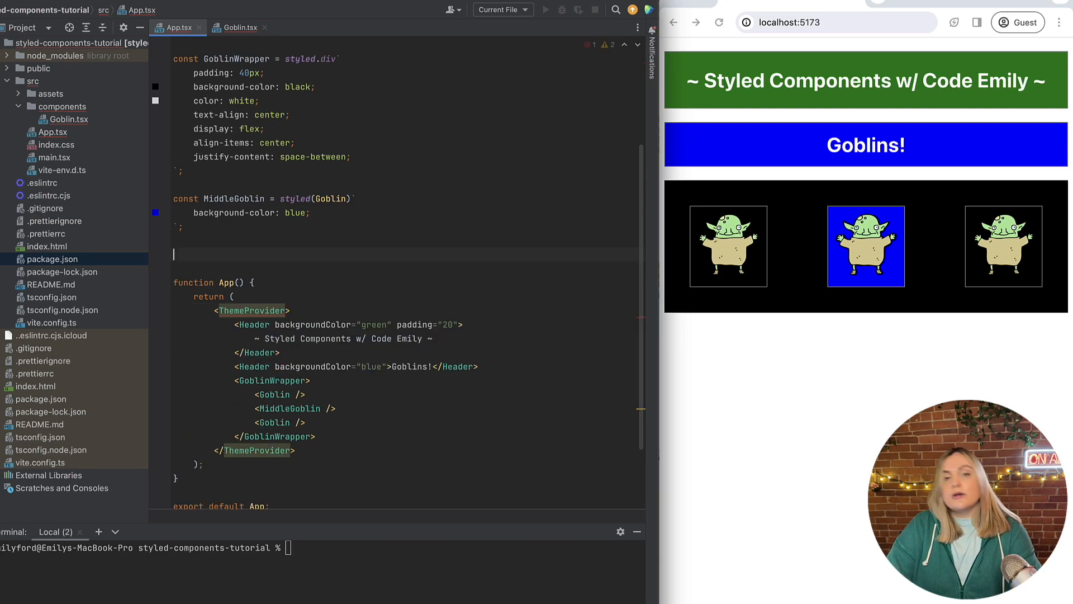
text(const theme =)
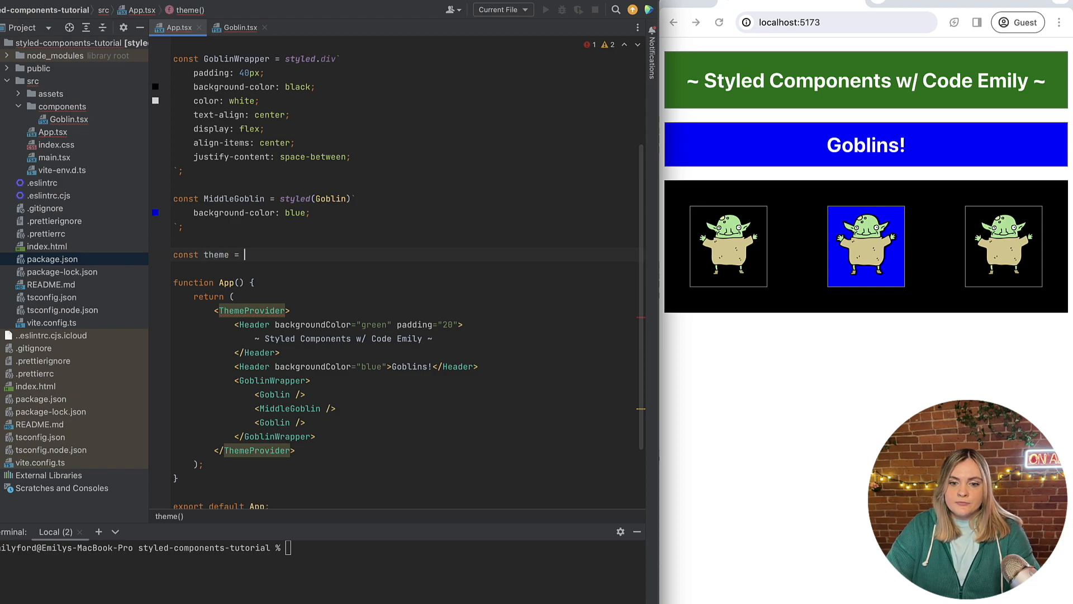
text({)
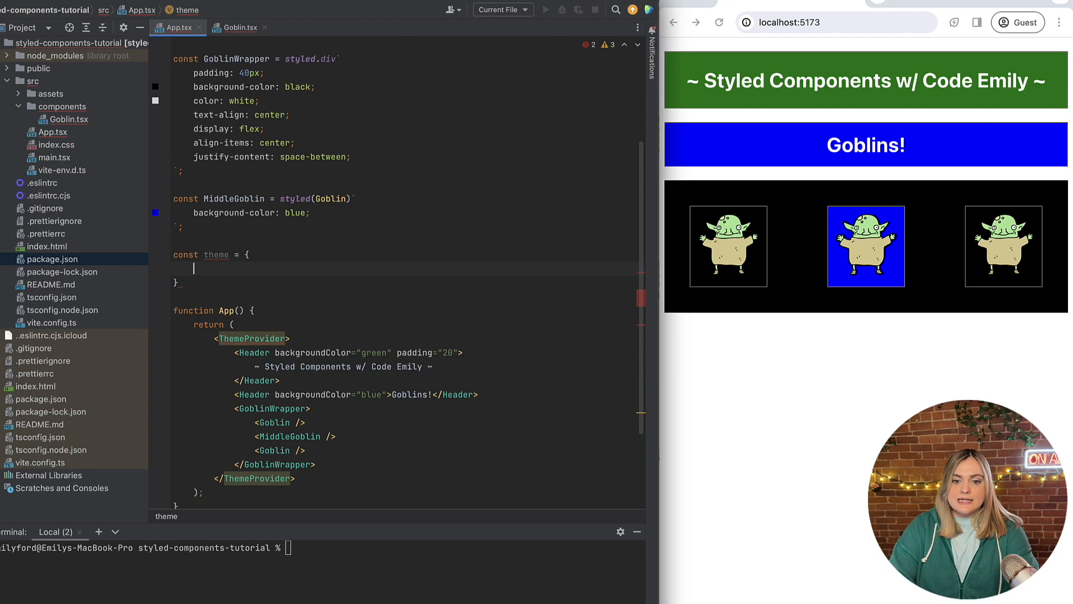
text(color: white;)
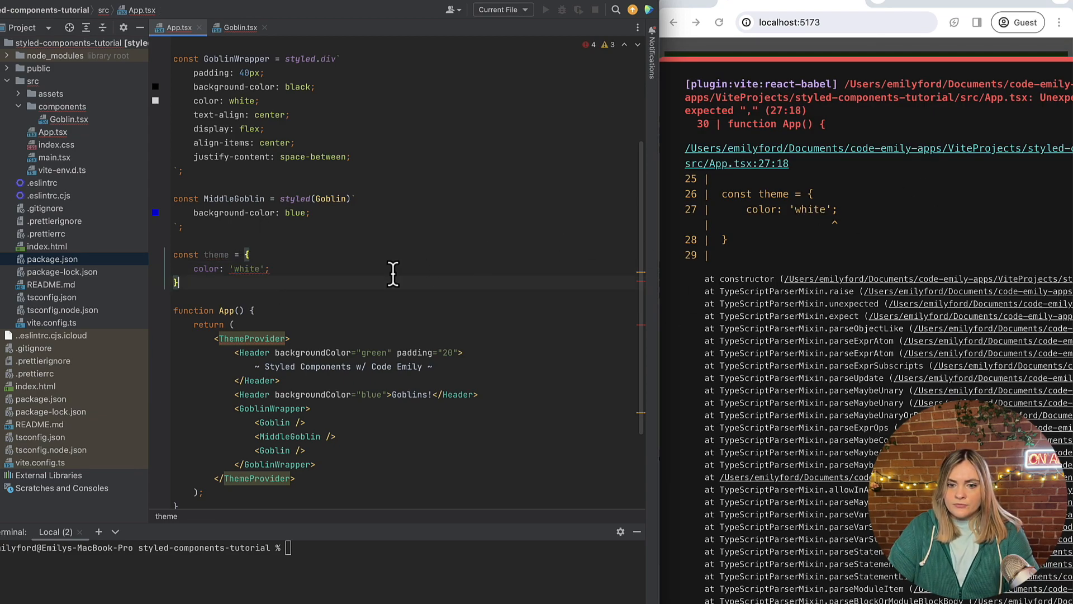
text(,)
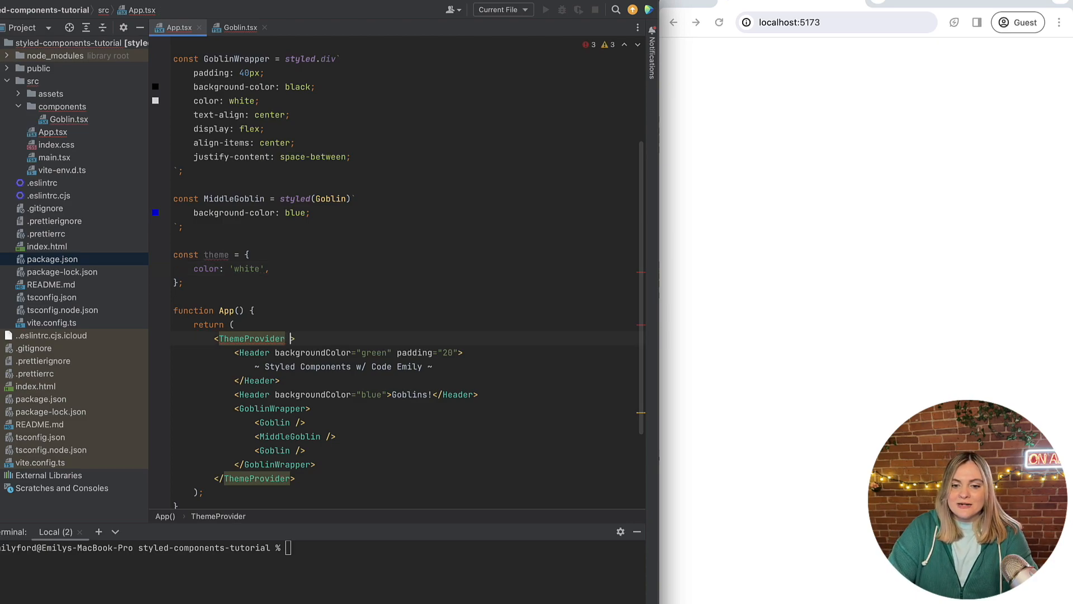
text(theme={theme})
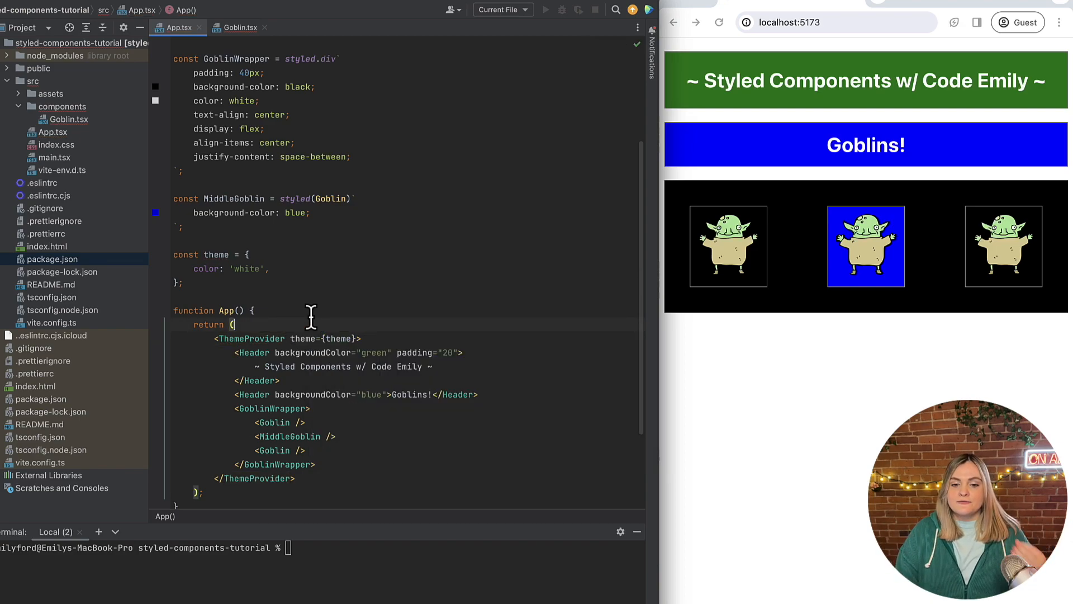
mouse_move(332, 477)
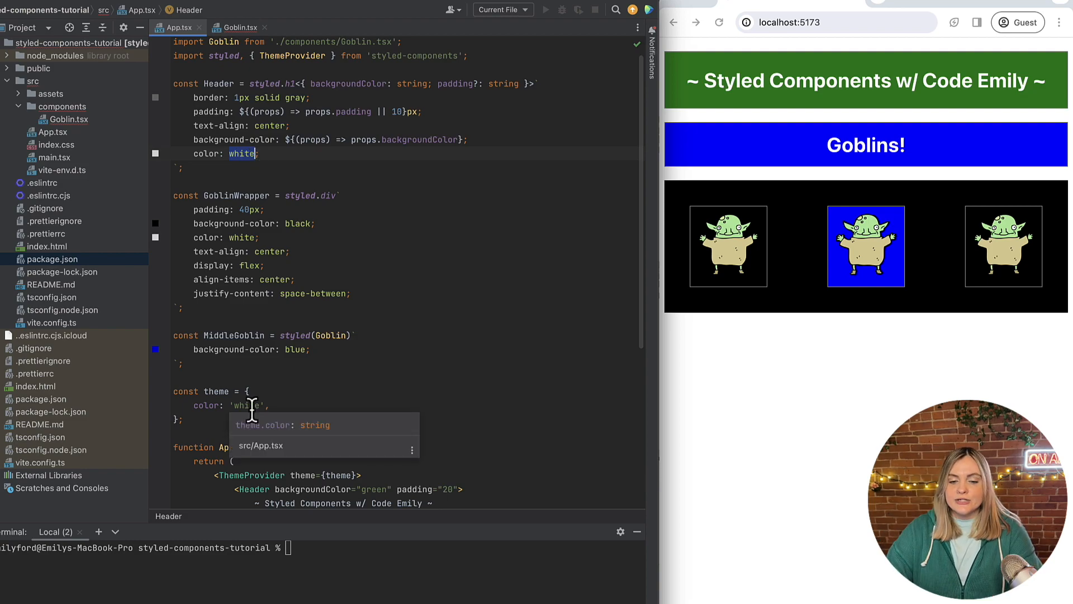
Set theme color to 'black' and replace Header's white text with ${(props) => props.theme.color}.
text(black)
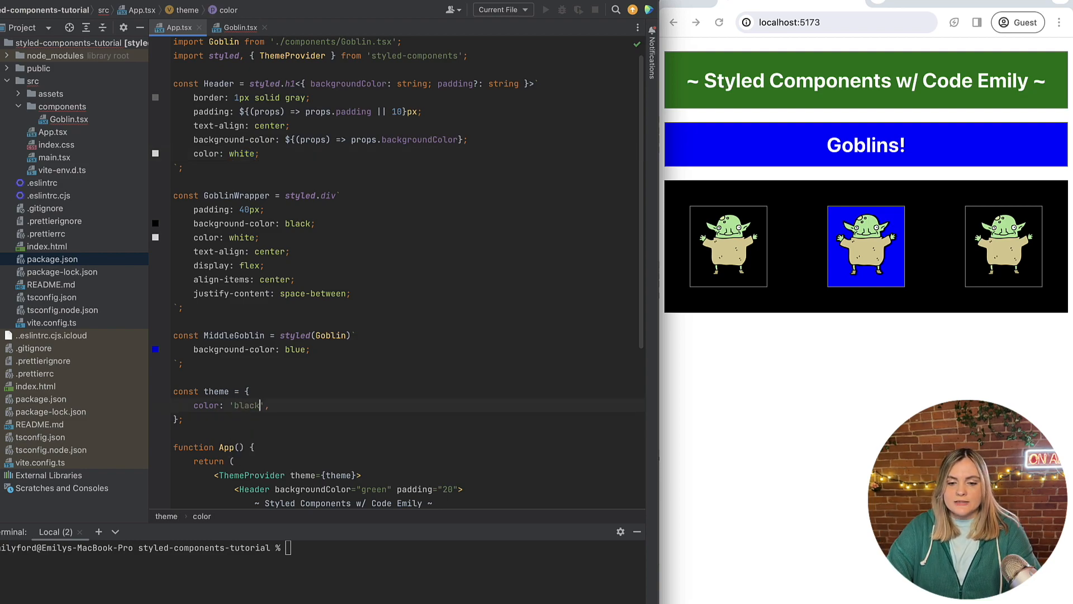
mouse_move(252, 162)
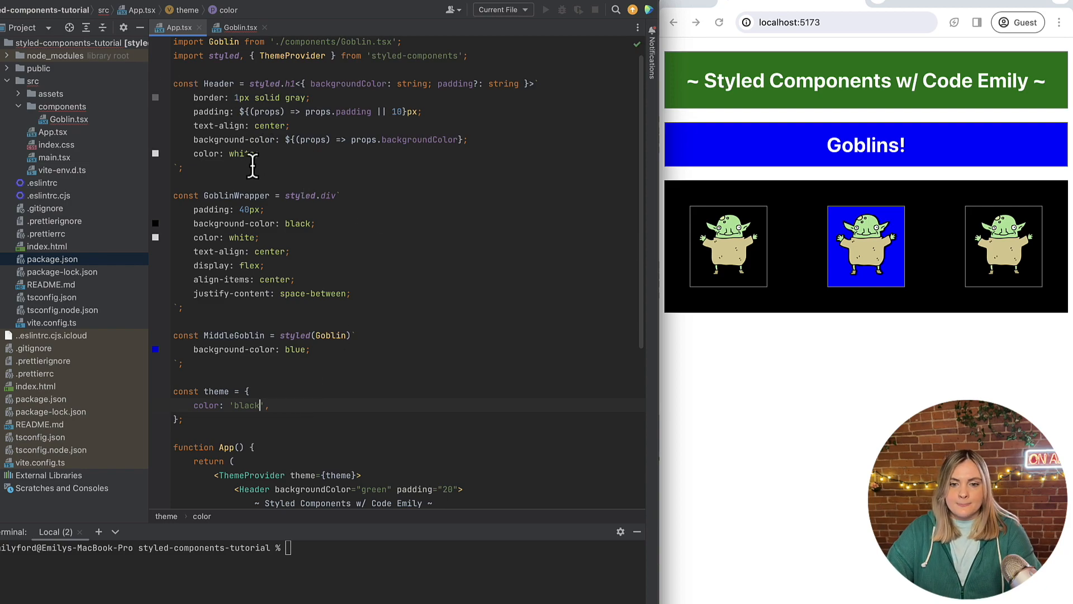
double_click(241, 153)
text($)
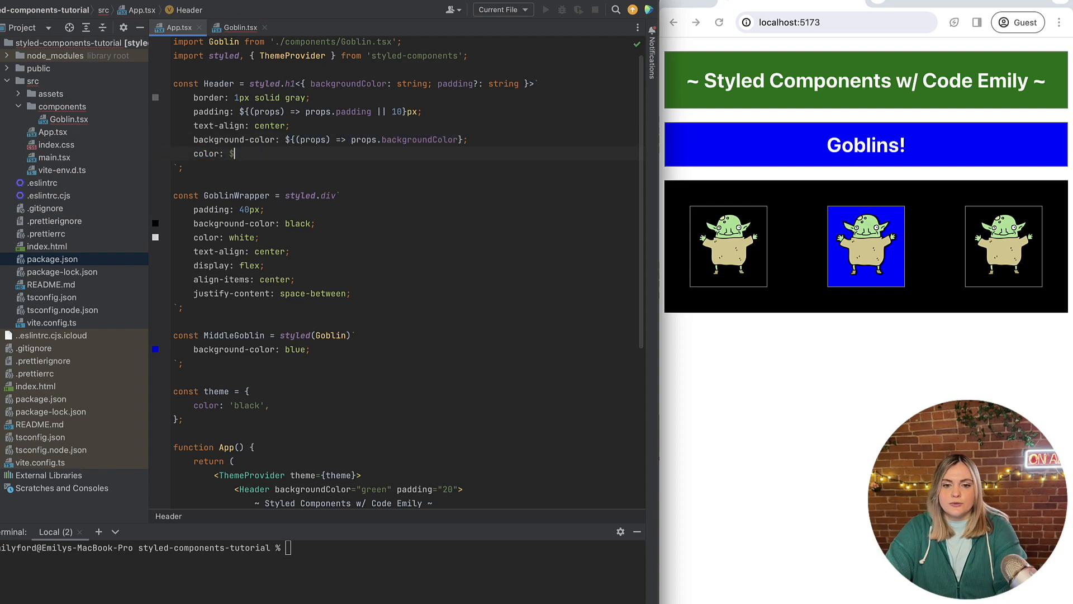
text({})
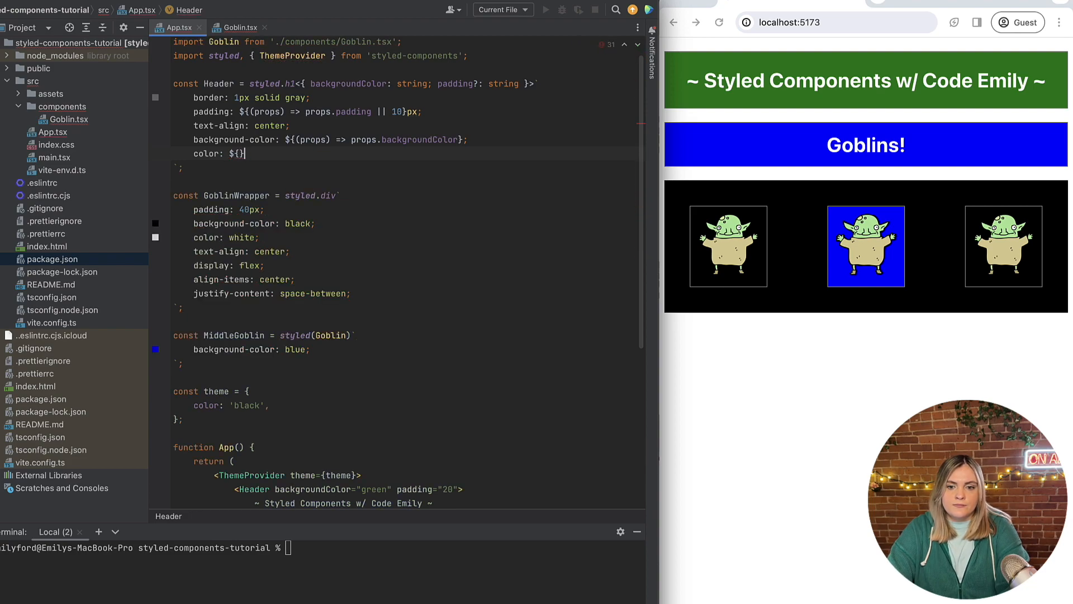
text(())
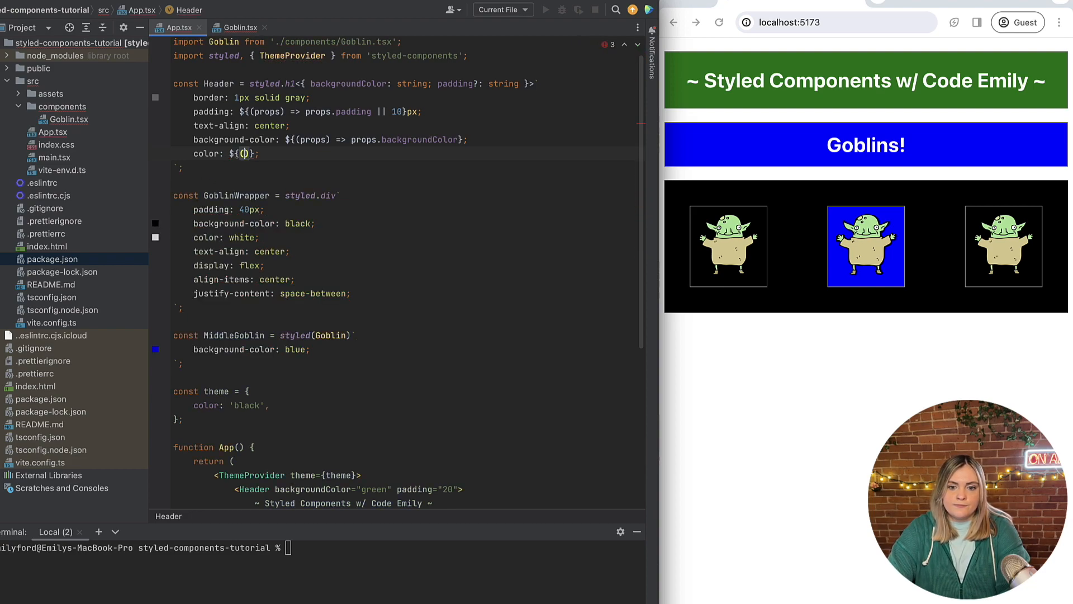
text((props) => pros)
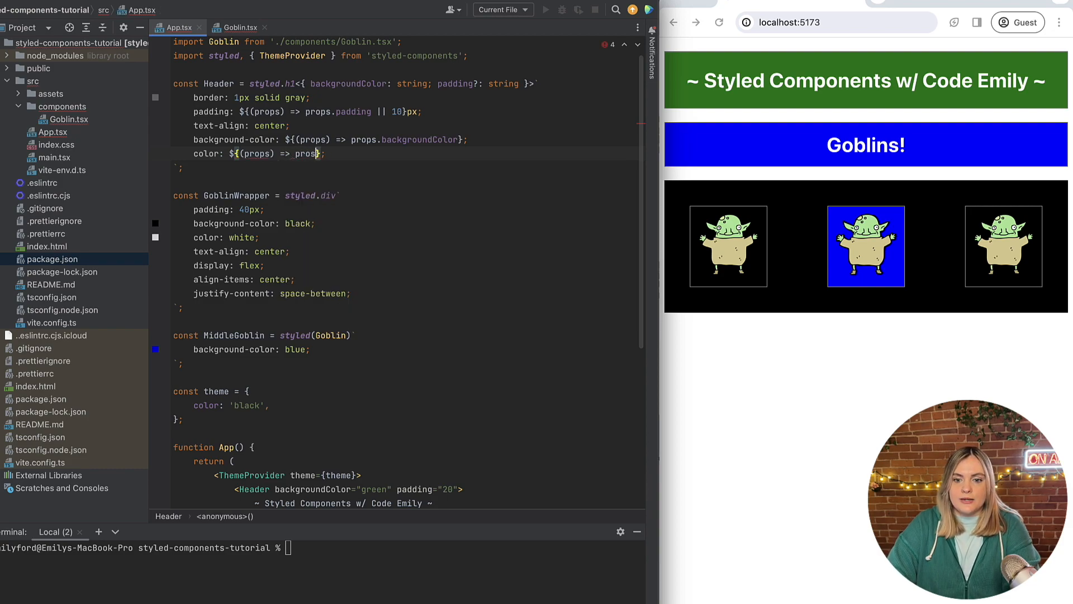
text(.theme.color)
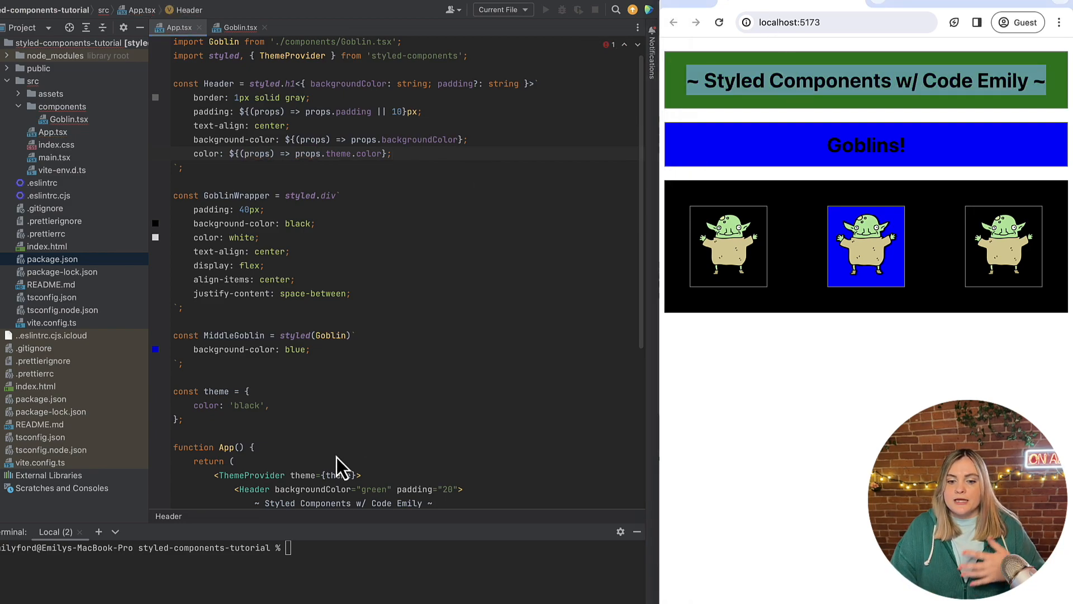
Change the theme object's color from 'black' to 'white'.
double_click(248, 405)
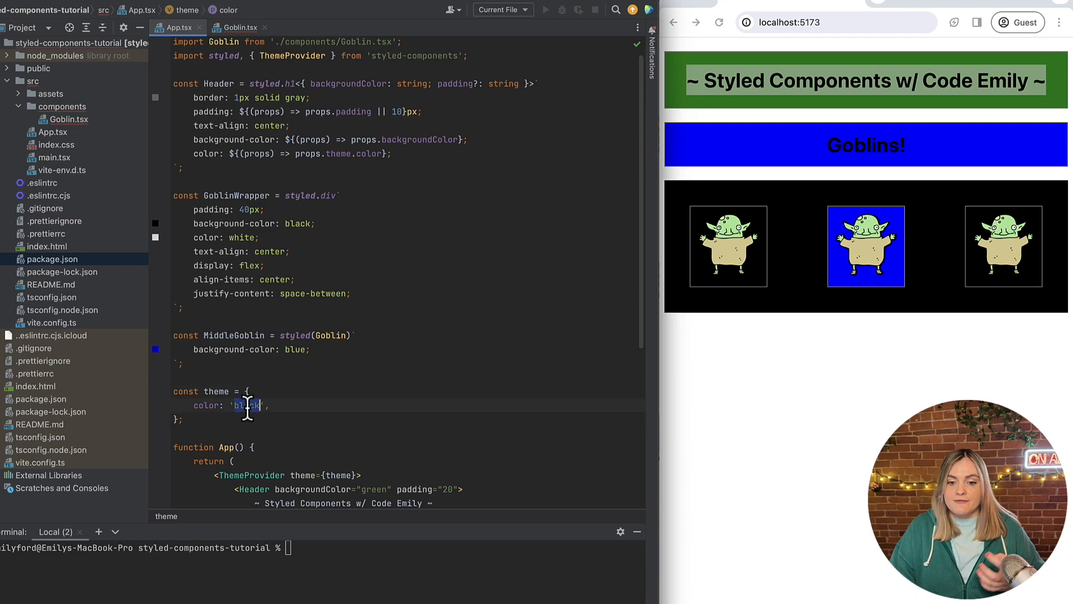
text(white)
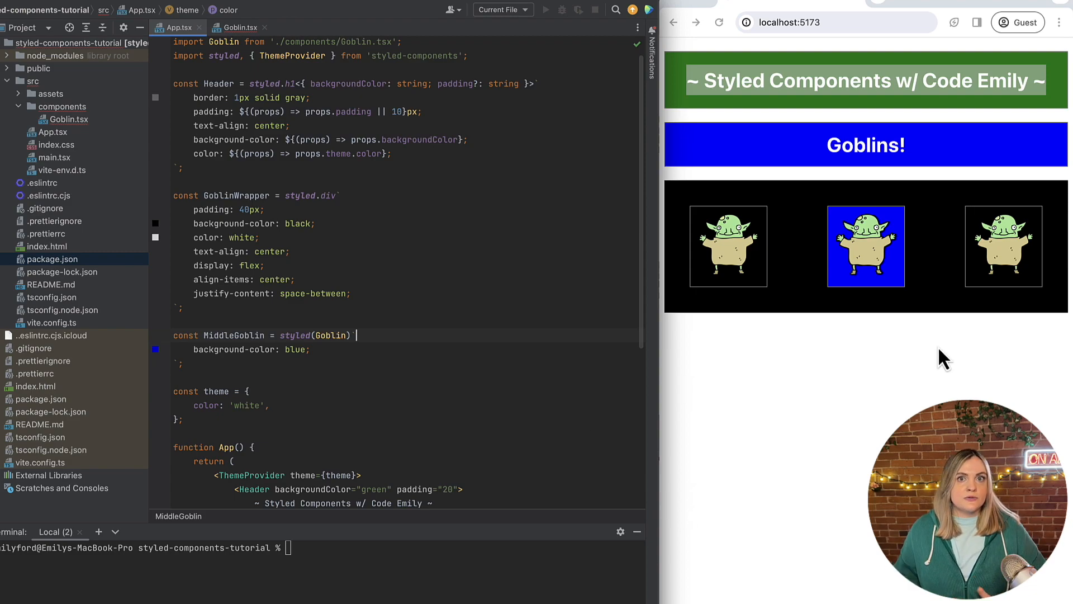
mouse_move(752, 263)
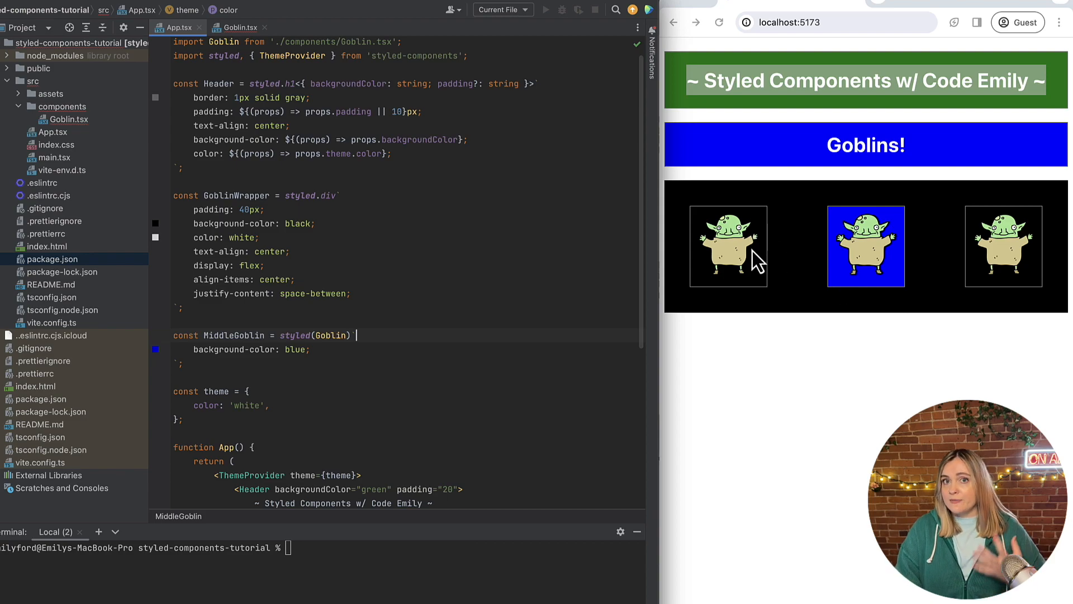
mouse_move(632, 344)
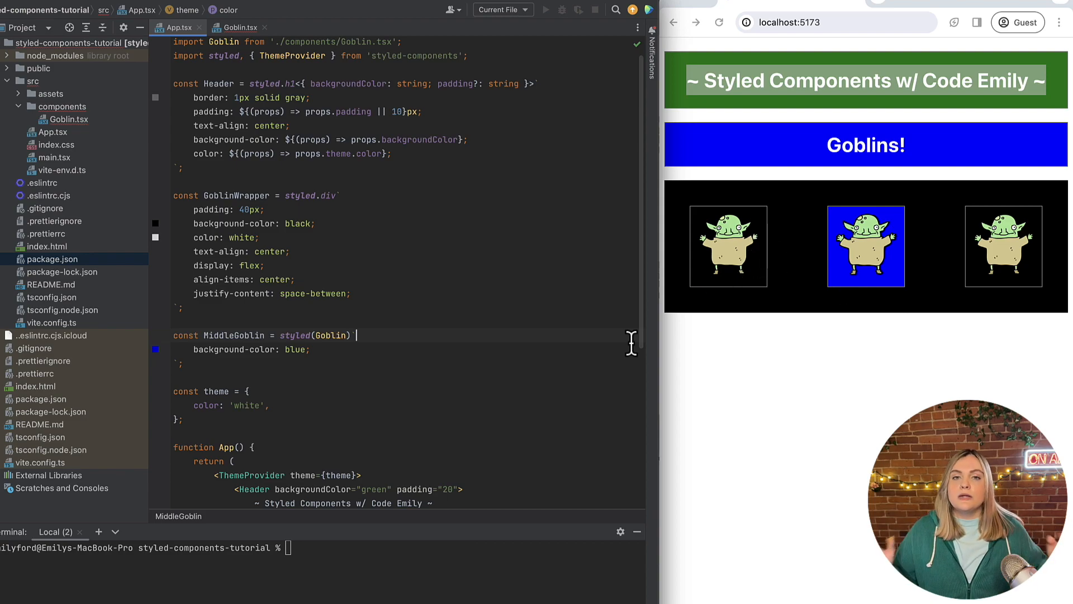